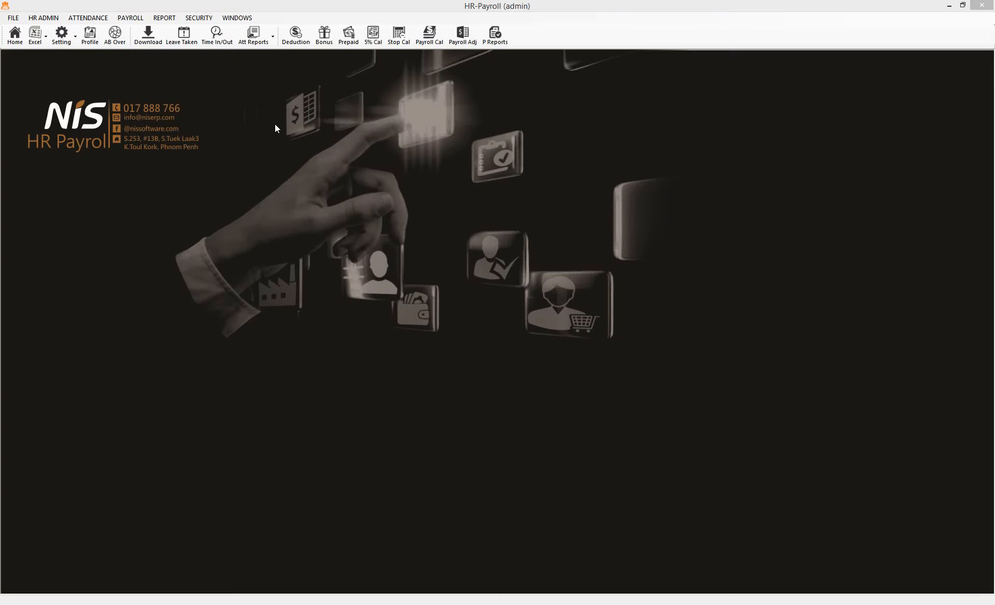
mouse_move(289, 60)
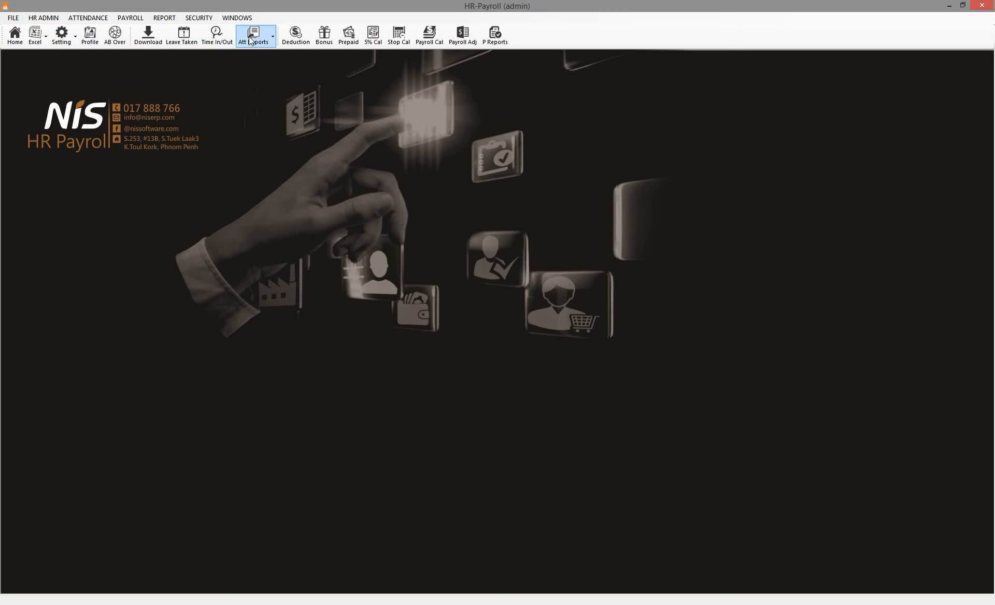
mouse_move(275, 155)
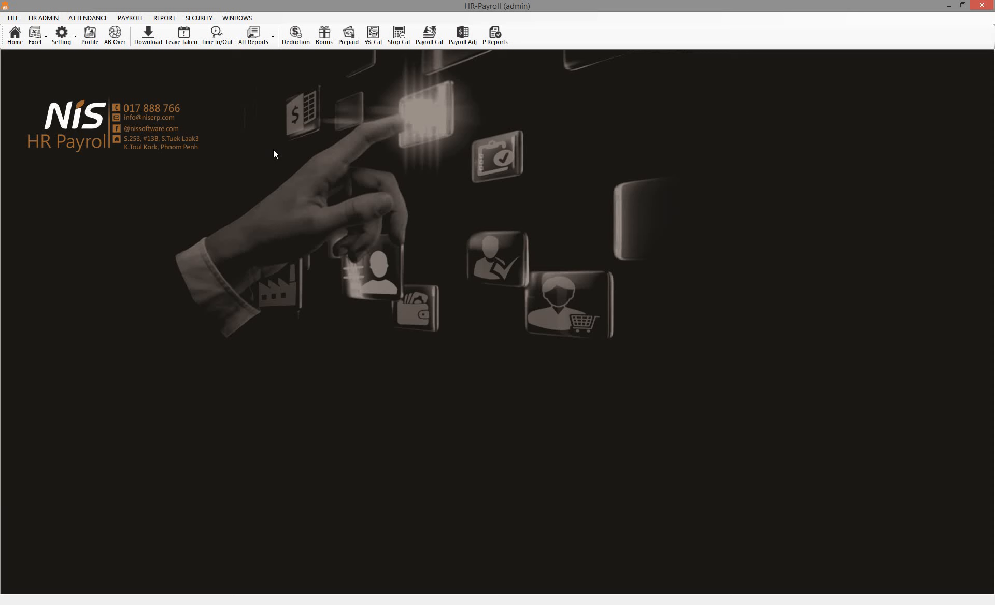
mouse_move(264, 55)
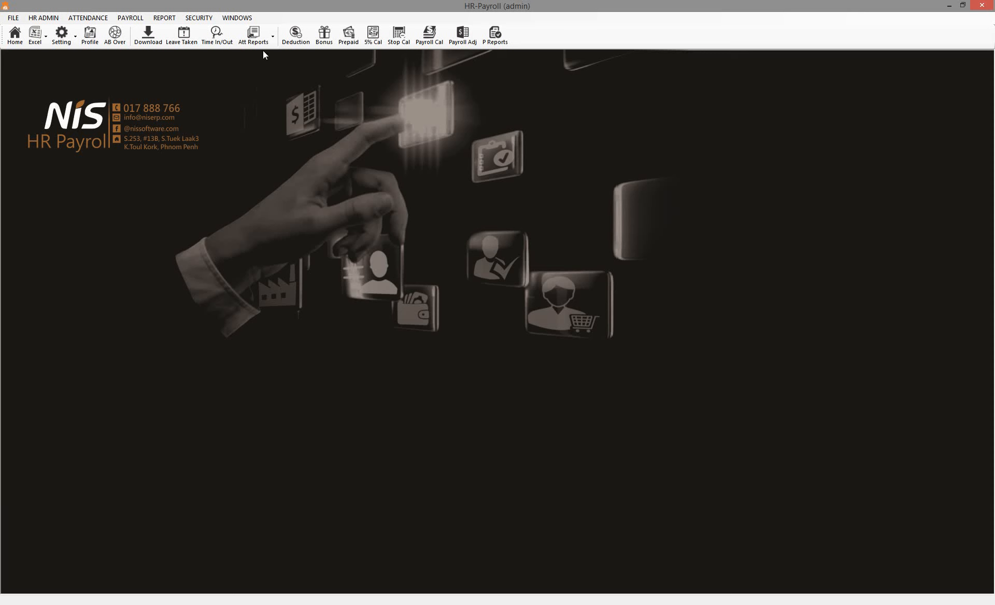
Step: Reopen the Att Reports dropdown list after it briefly closes
left_click(252, 34)
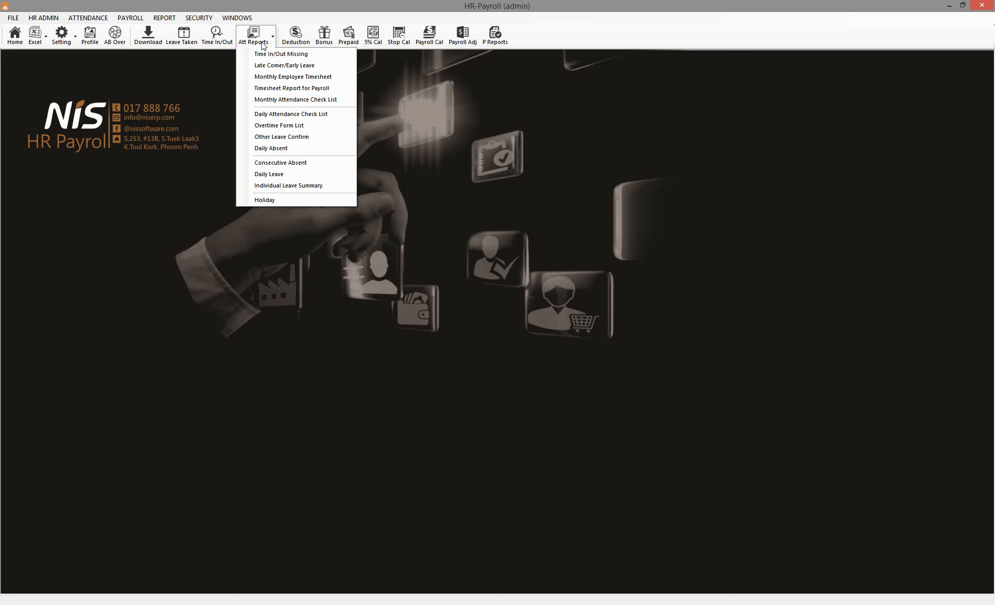
mouse_move(269, 102)
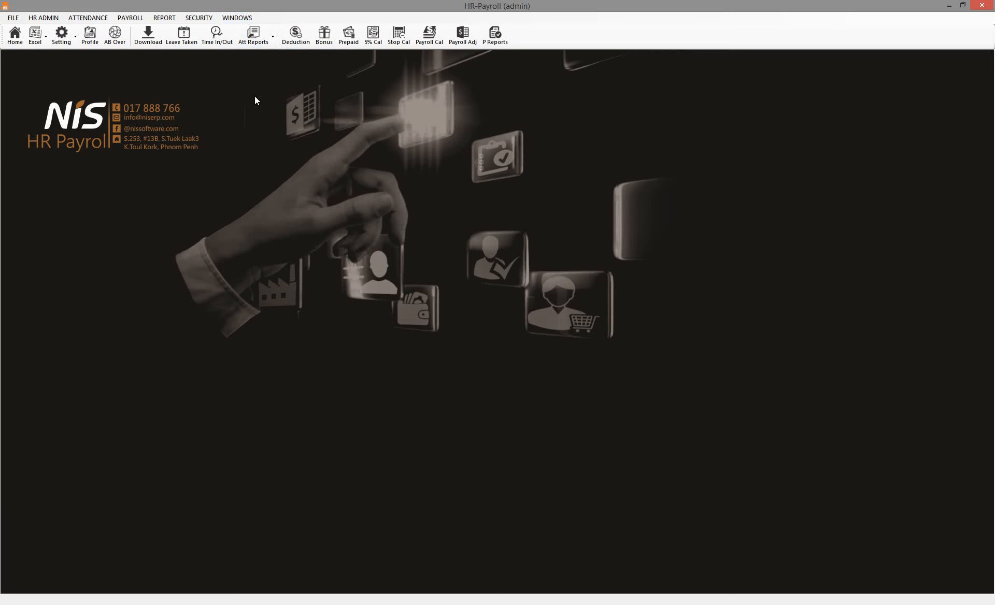
left_click(254, 35)
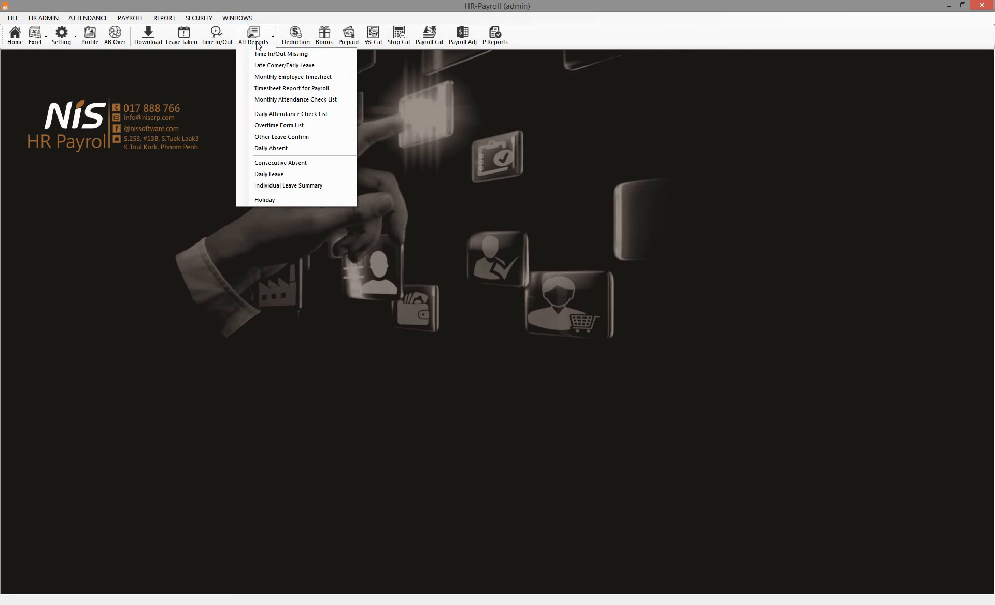
mouse_move(285, 66)
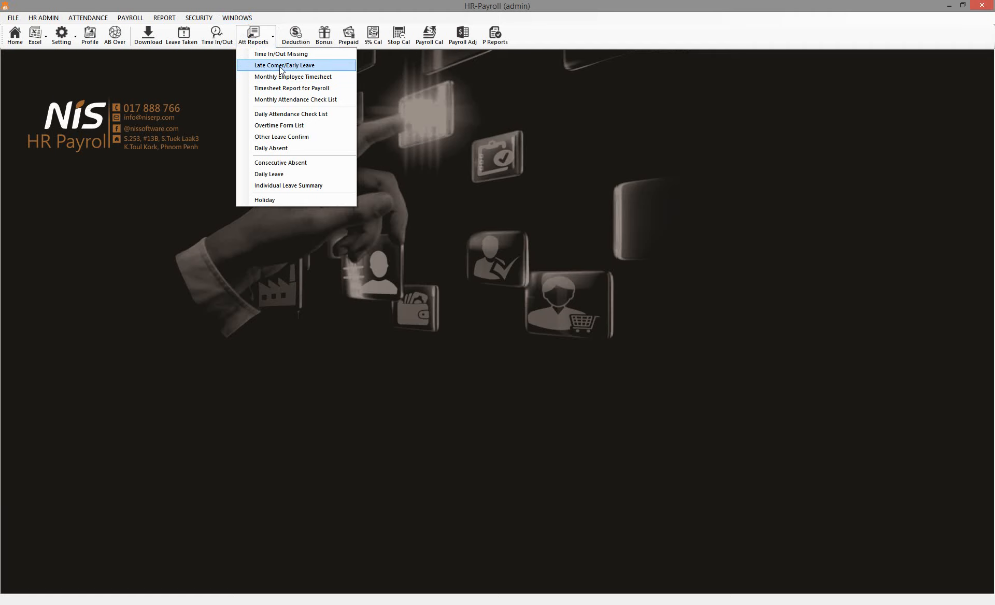
Step: Open Late Comer/Early Leave for July 2017 and move all groups to the selection
left_click(285, 66)
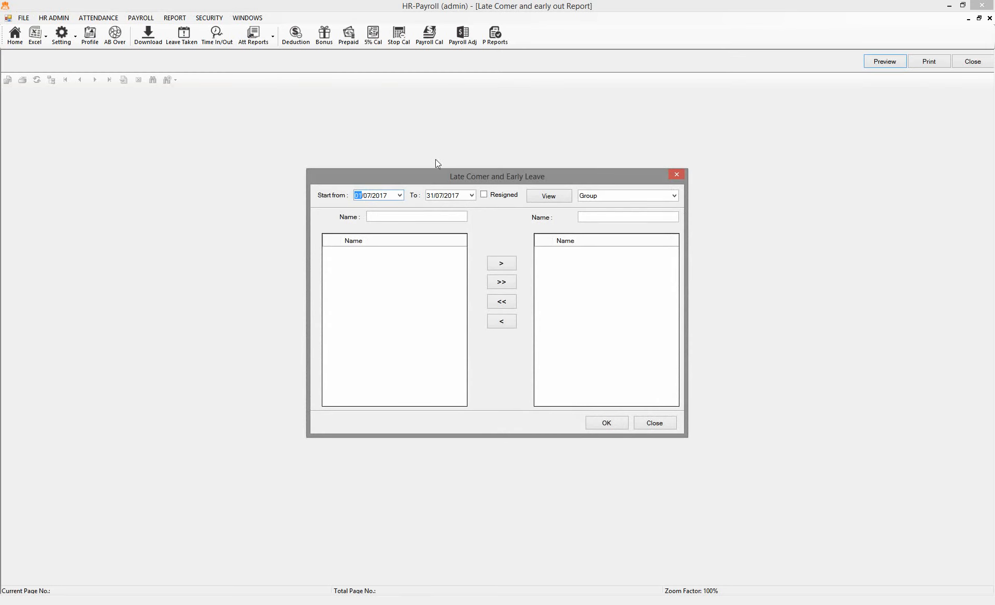
mouse_move(394, 202)
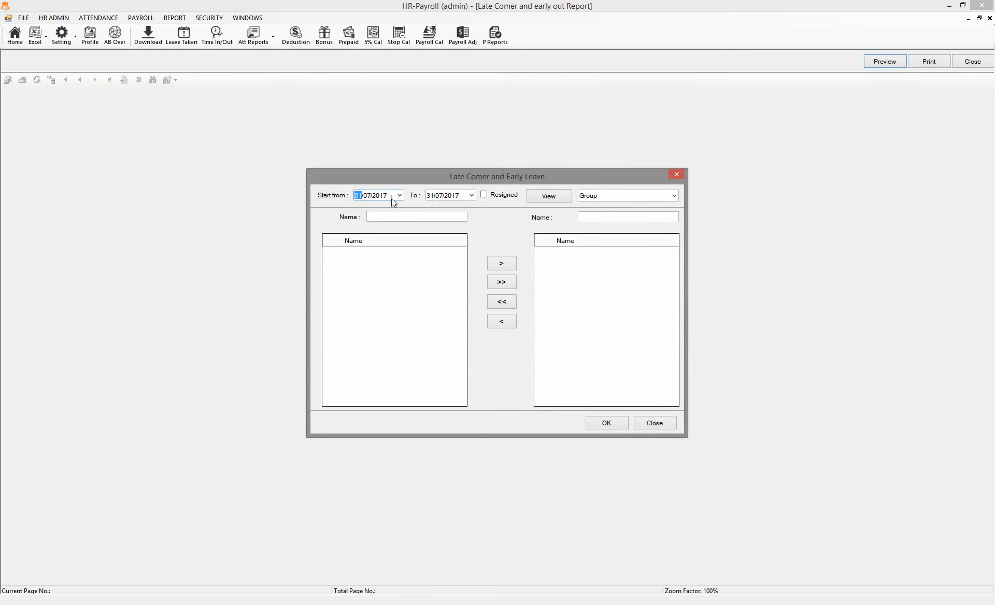
mouse_move(371, 210)
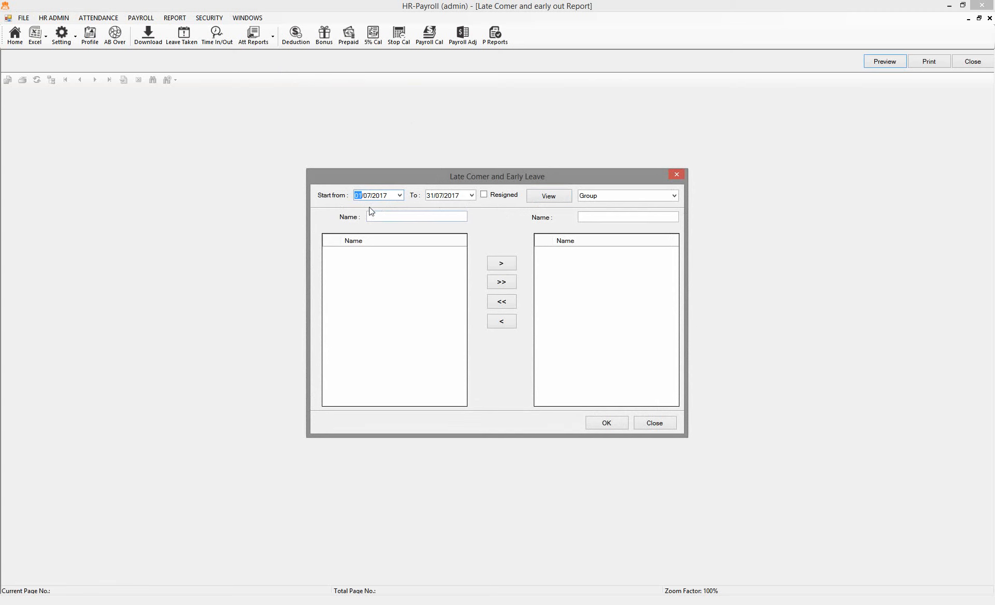
mouse_move(515, 204)
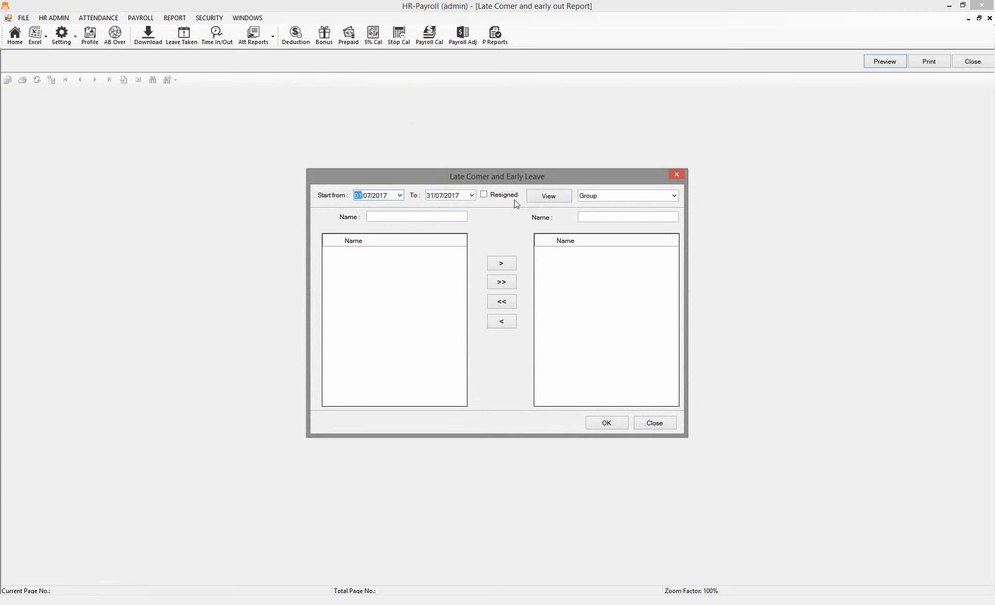
left_click(549, 195)
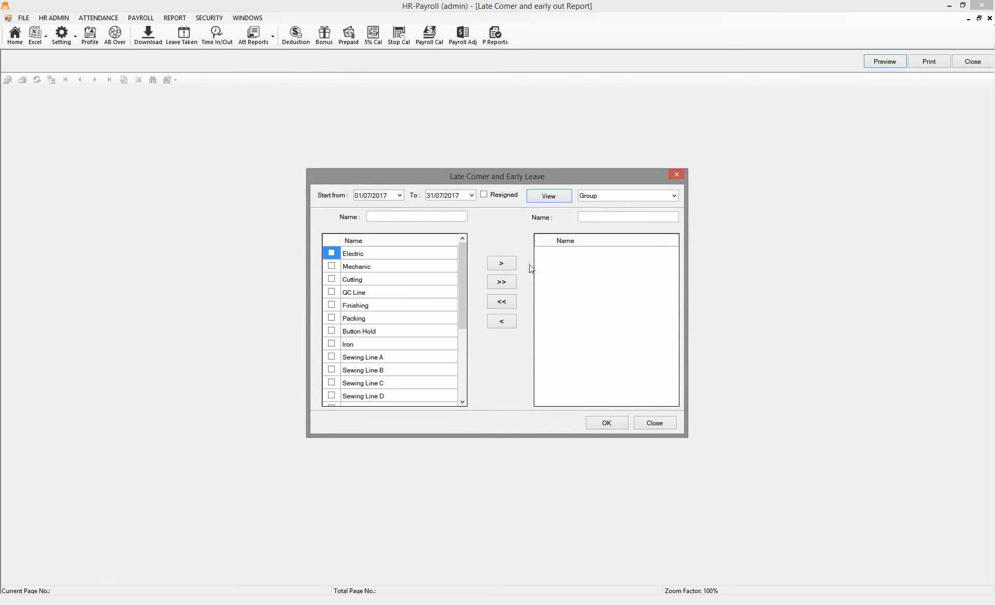
left_click(501, 282)
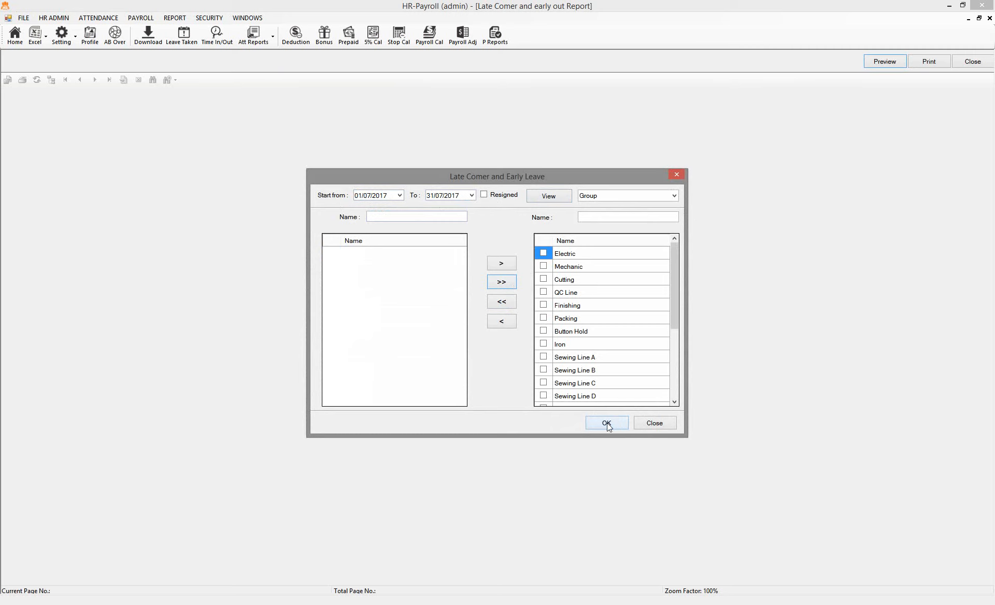
Step: Confirm the Late Comer/Early Leave dialog to preview the 21-page report
left_click(606, 424)
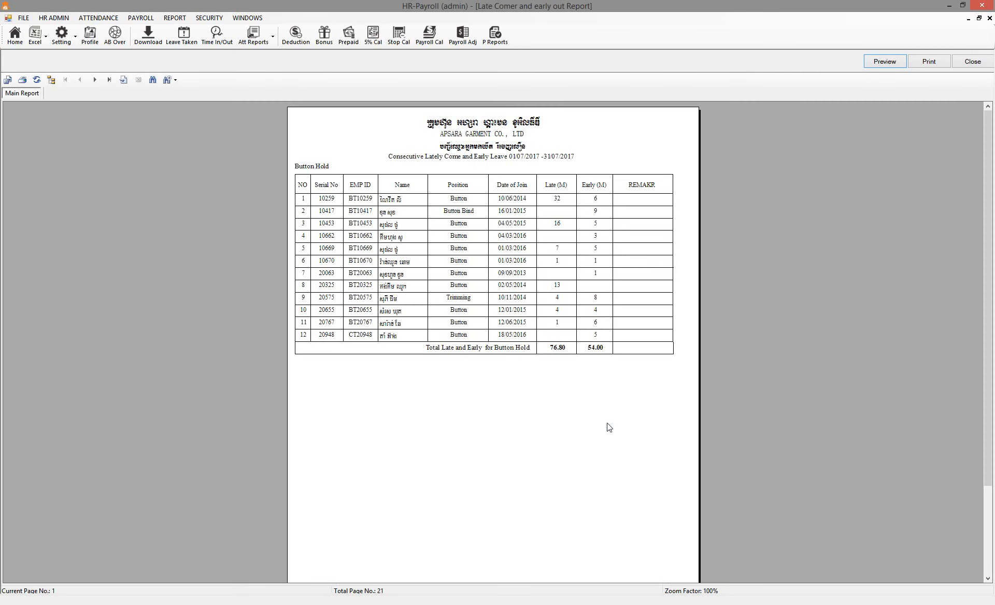
mouse_move(538, 201)
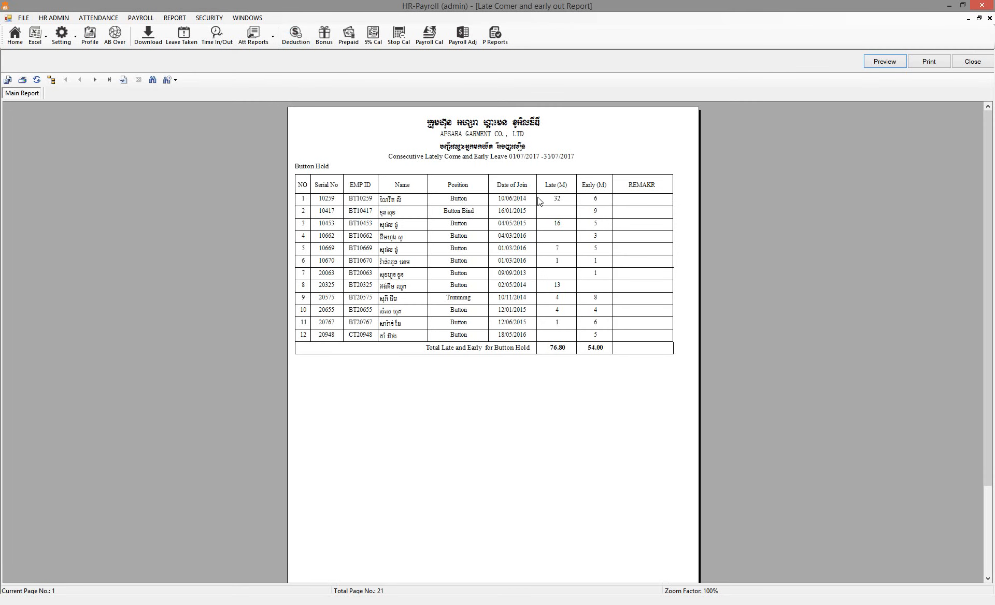
mouse_move(368, 212)
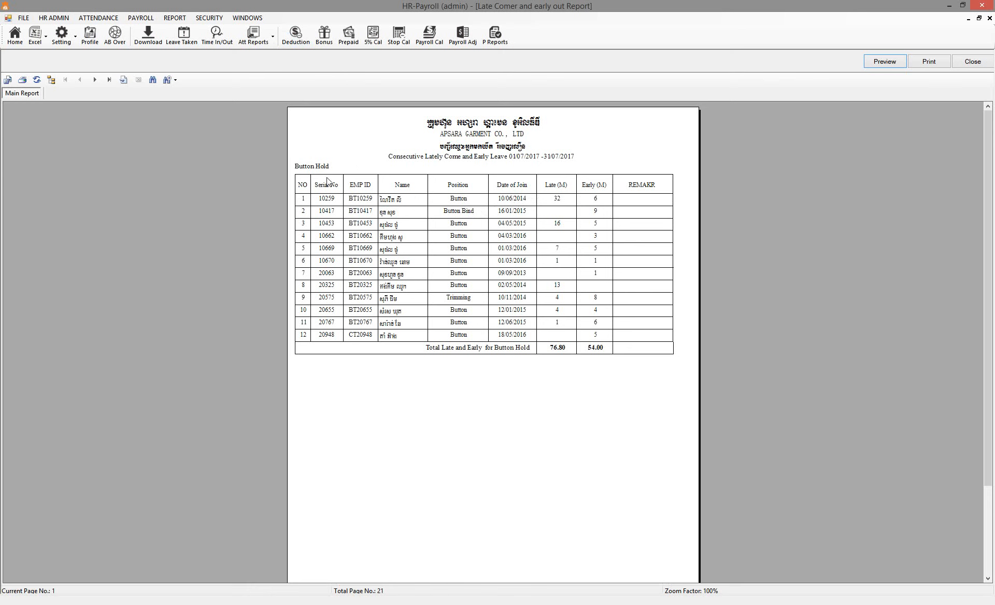
mouse_move(302, 346)
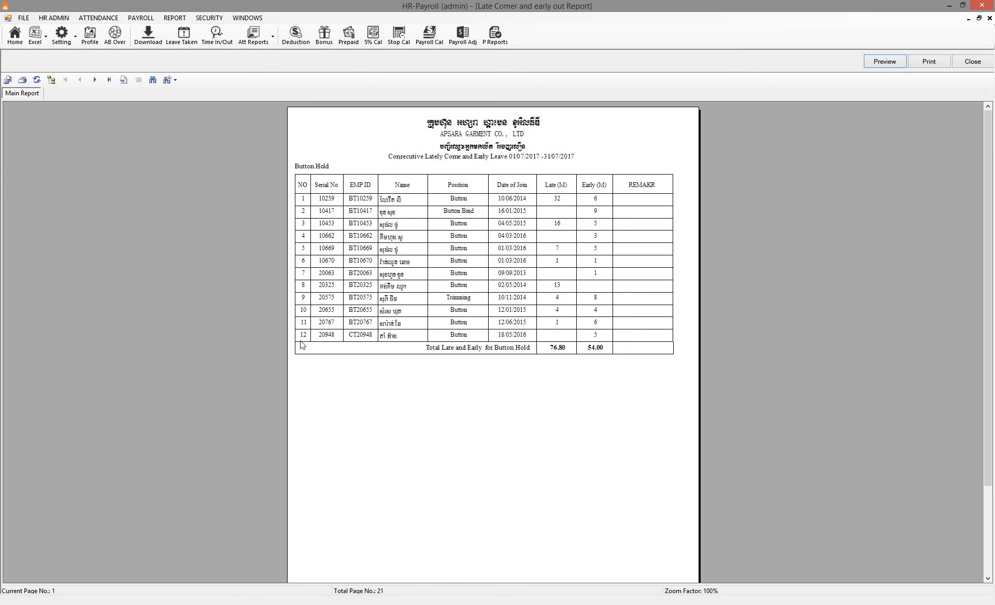
mouse_move(566, 219)
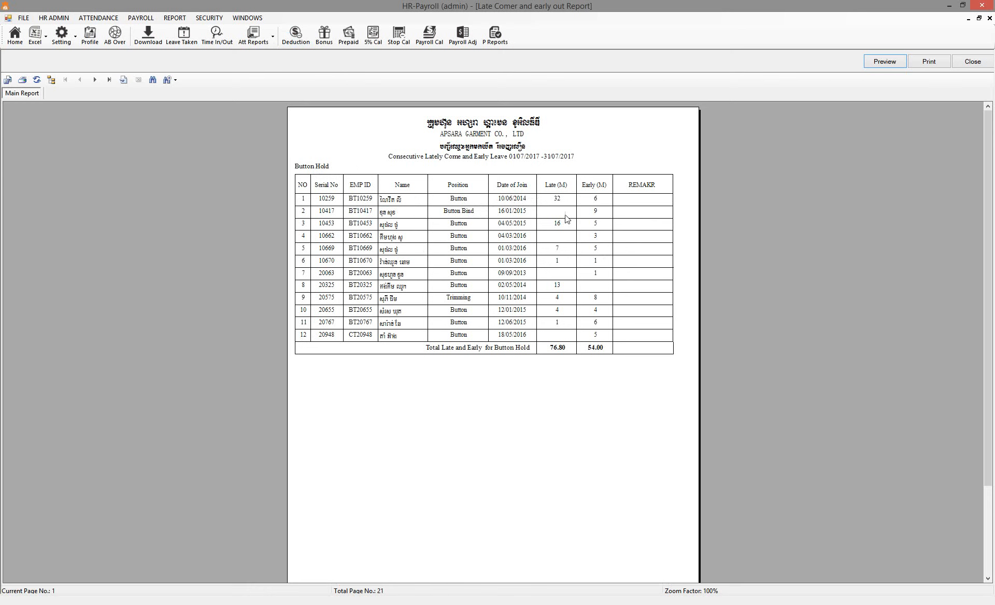
mouse_move(553, 184)
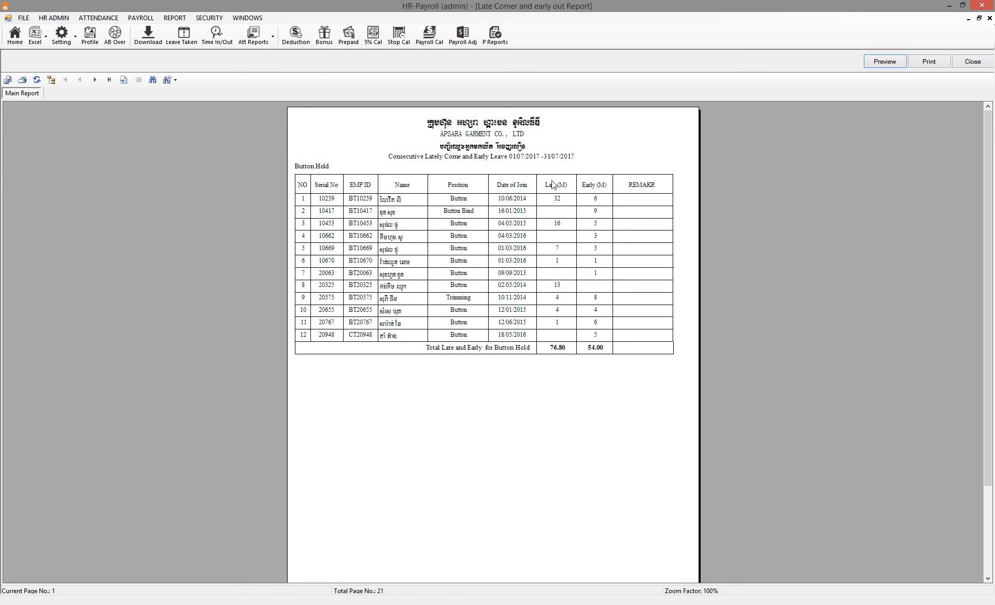
mouse_move(554, 185)
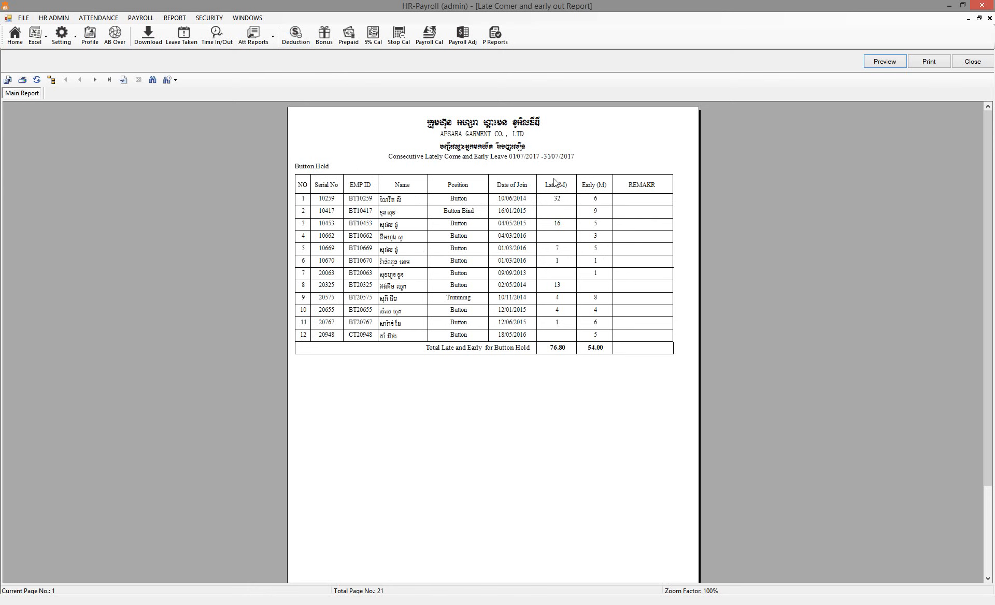
mouse_move(570, 189)
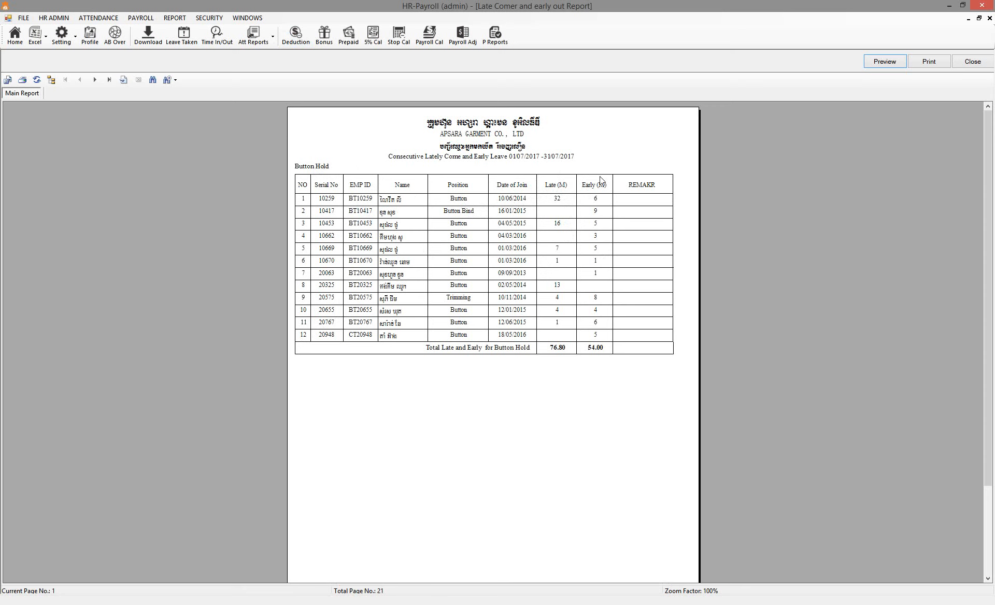
mouse_move(571, 261)
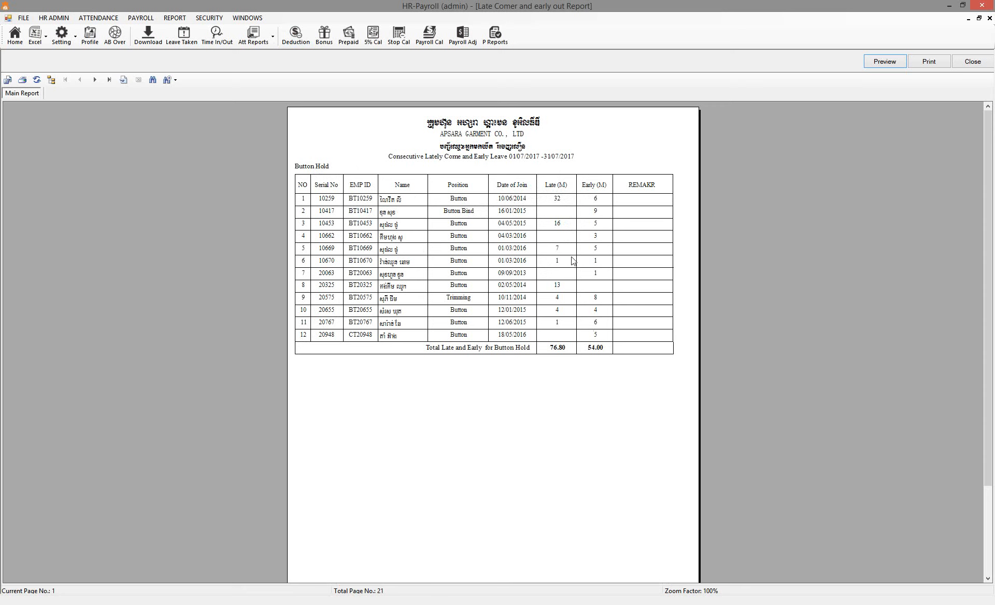
mouse_move(141, 124)
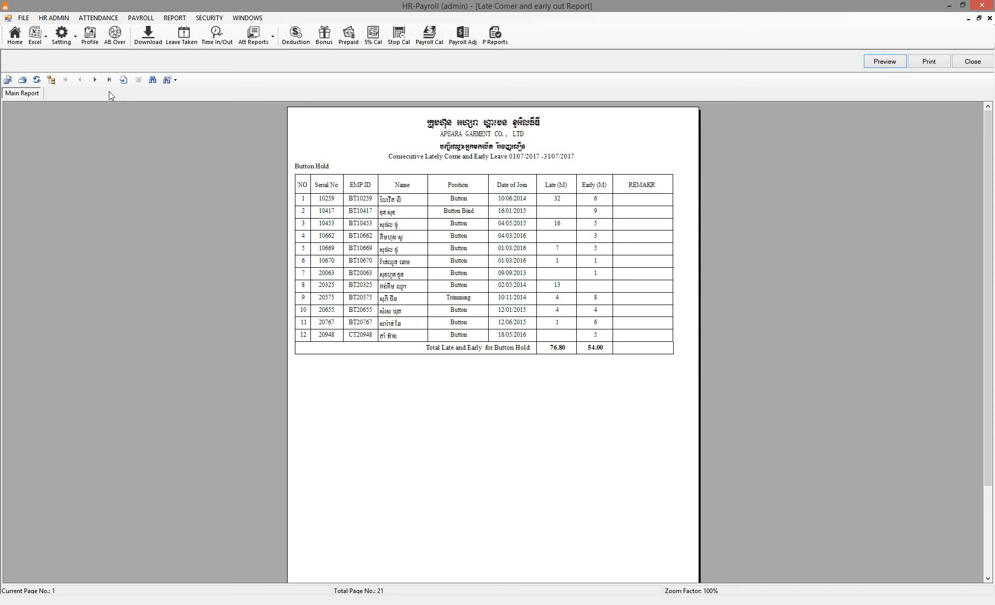
Step: Page through the late comer report to Sewing Line 1, then close the preview
left_click(95, 79)
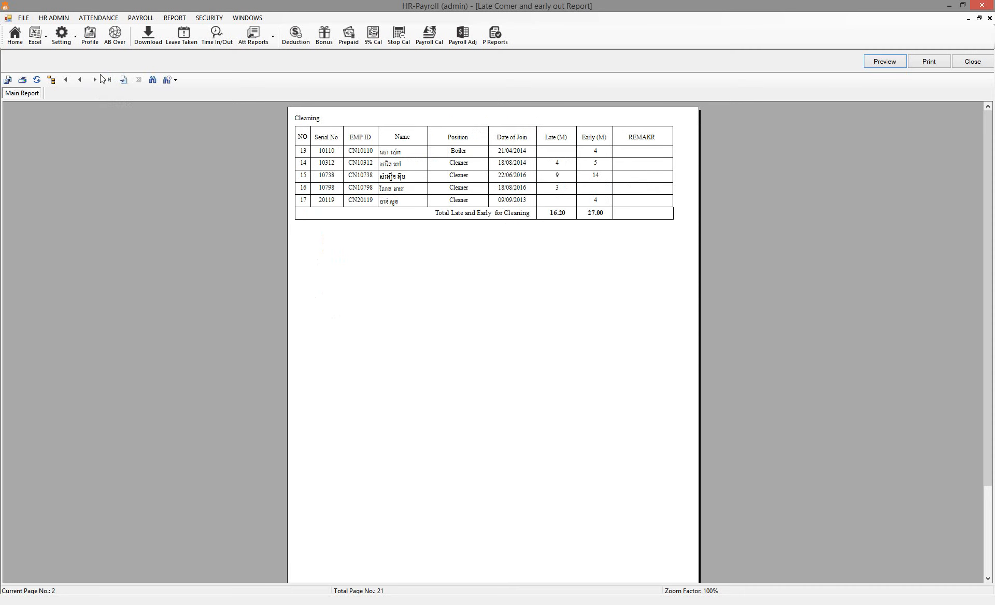
left_click(94, 79)
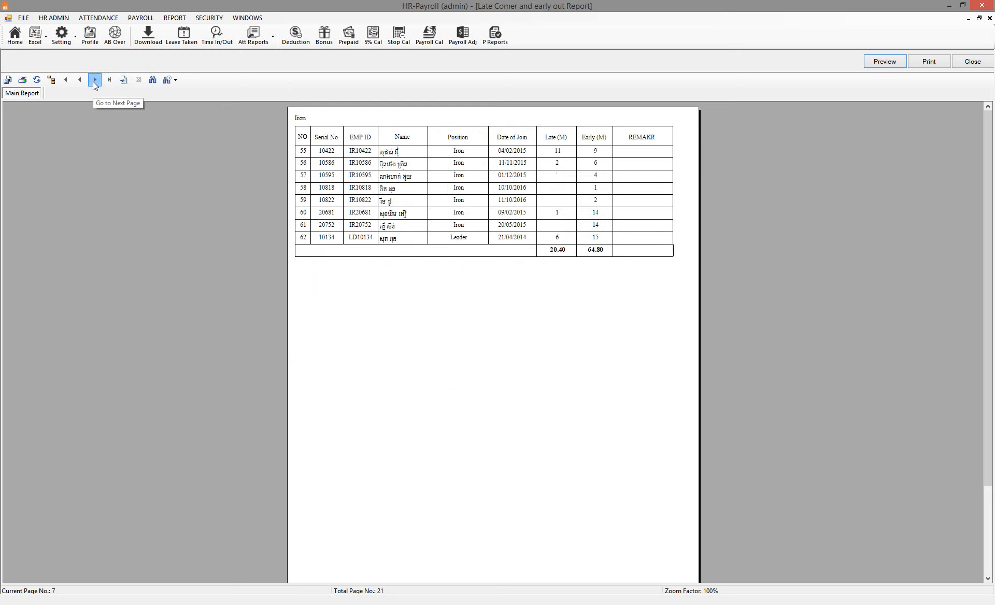
left_click(94, 79)
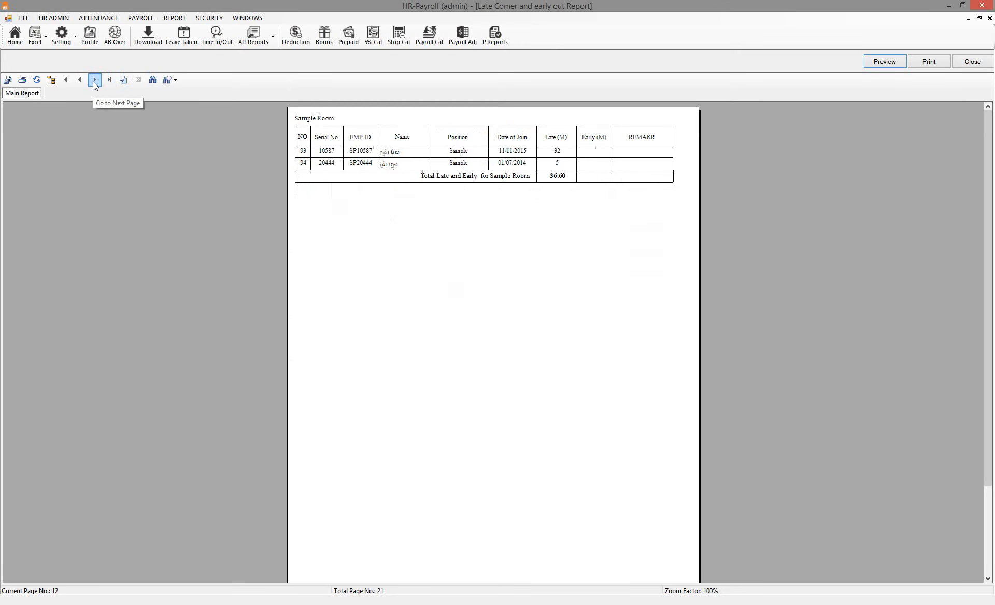
left_click(93, 79)
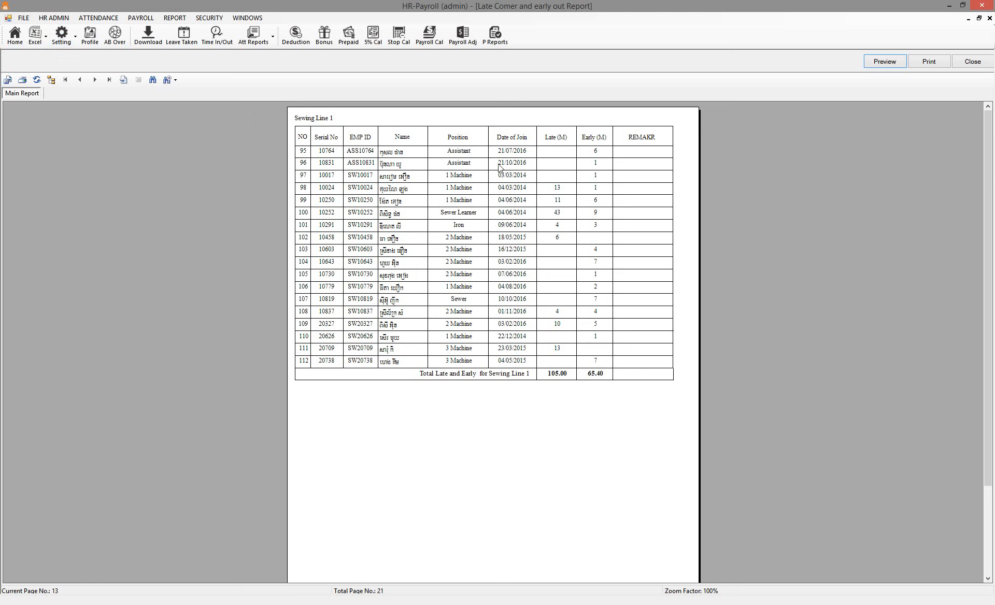
mouse_move(569, 348)
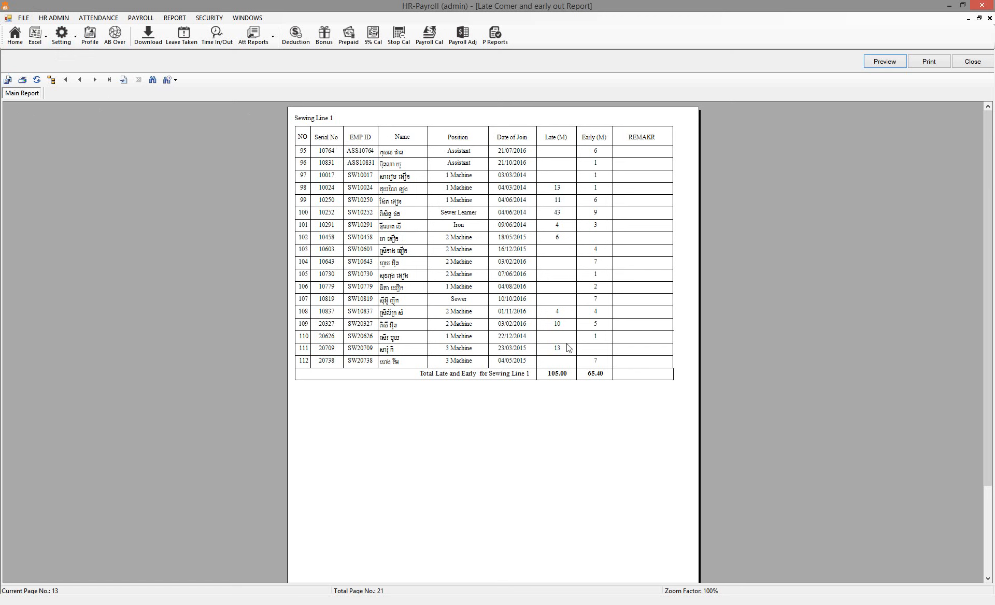
mouse_move(761, 134)
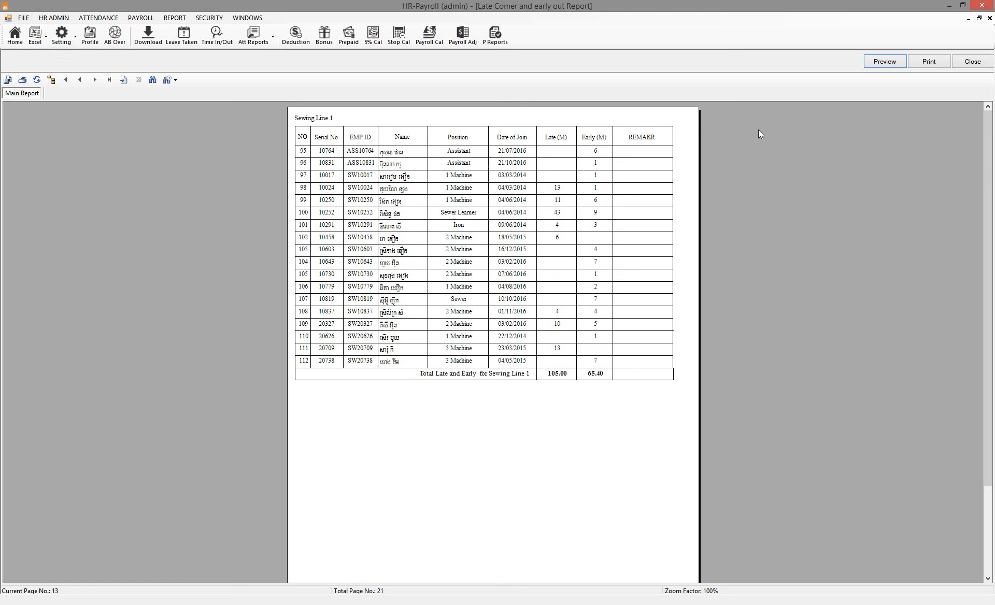
mouse_move(423, 245)
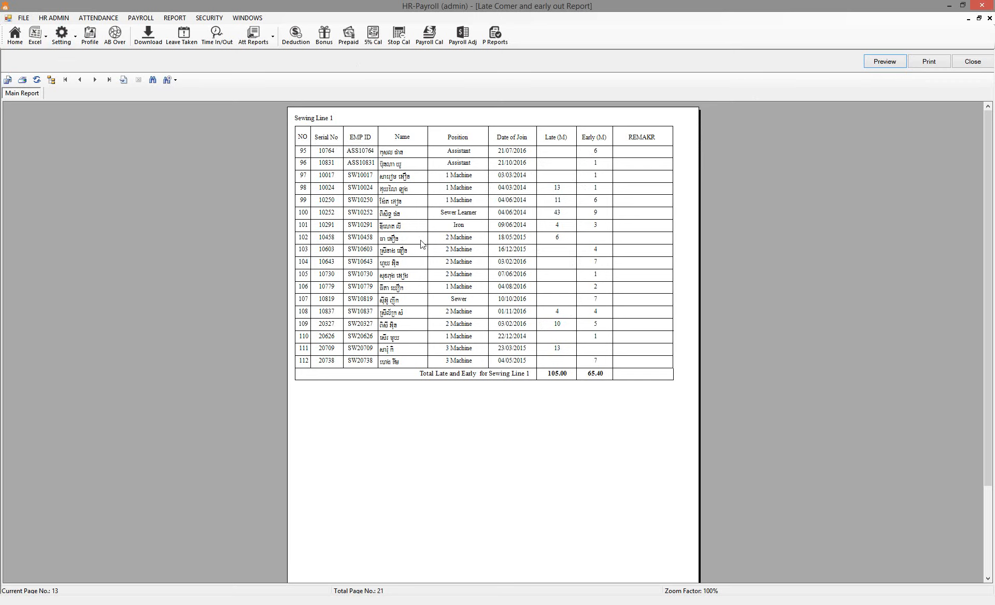
mouse_move(273, 93)
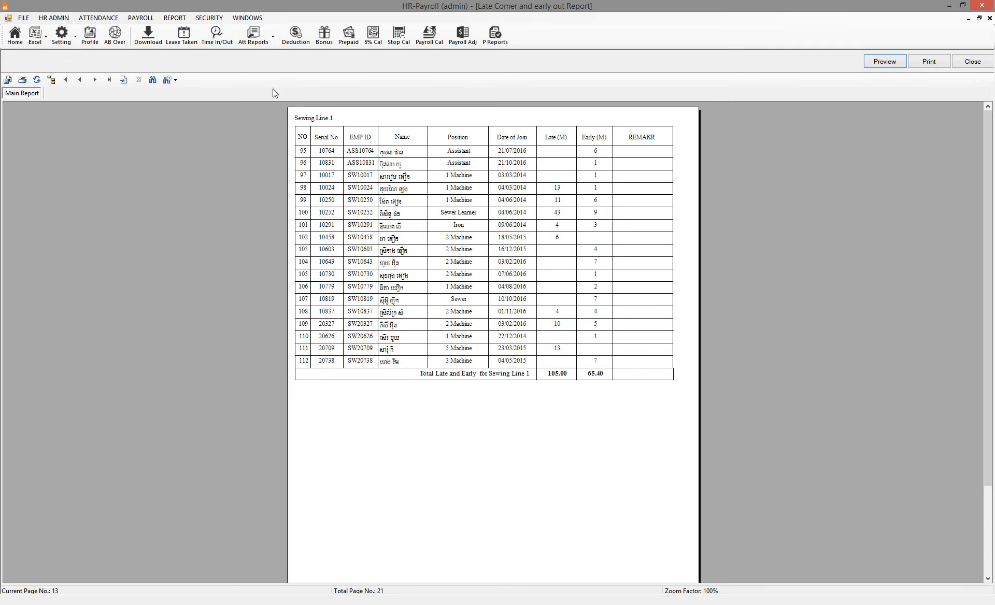
left_click(971, 61)
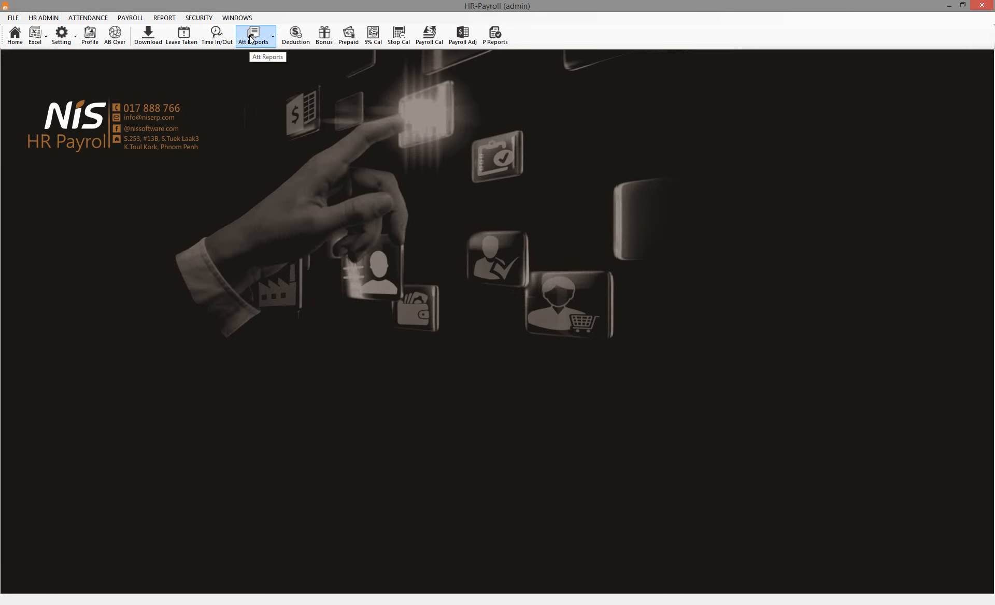
mouse_move(308, 168)
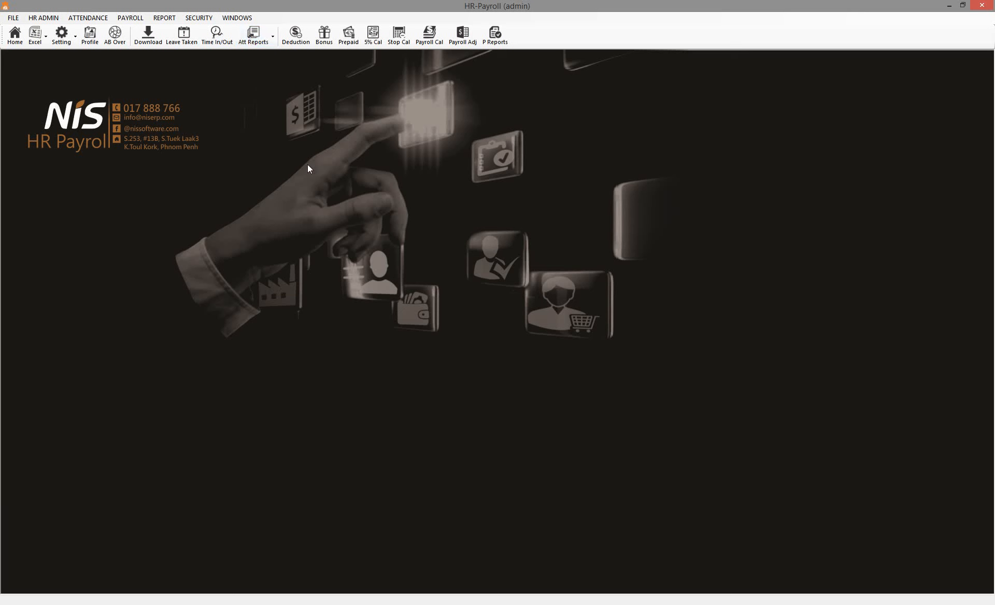
mouse_move(252, 35)
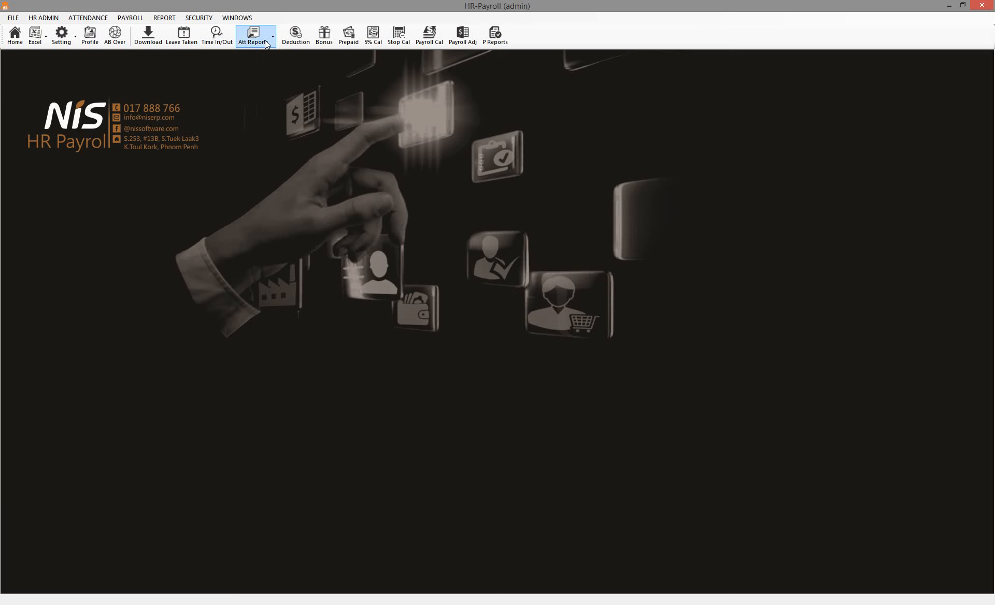
Step: Show the Att Reports dropdown with Consecutive Absent and Daily Leave options
left_click(273, 35)
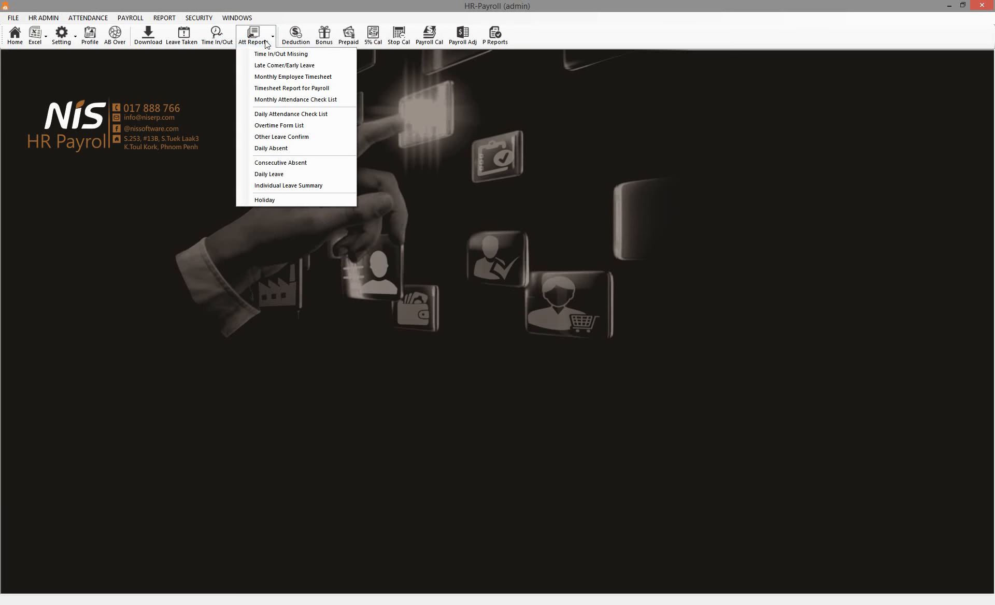
mouse_move(266, 44)
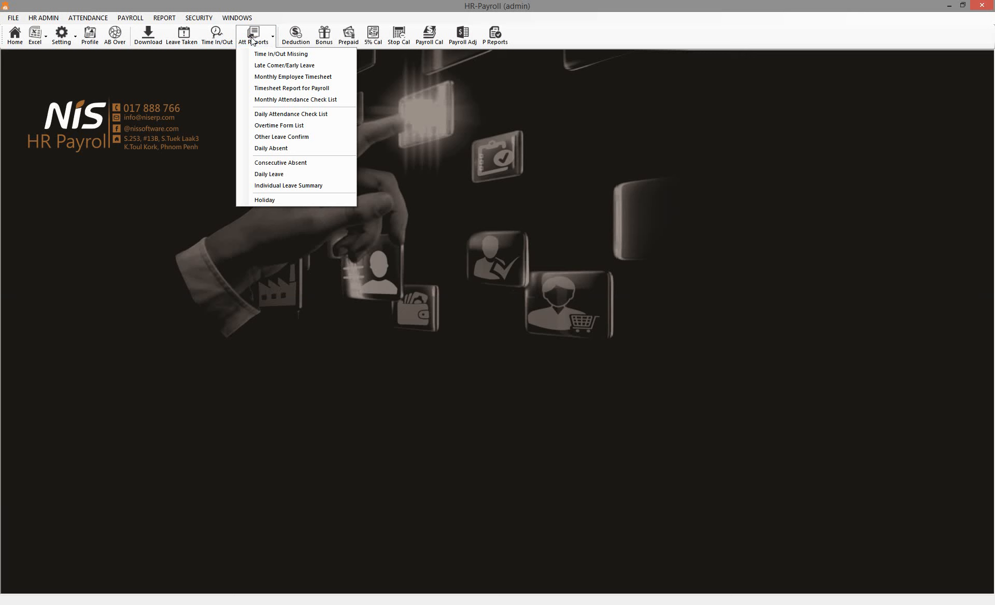
mouse_move(264, 43)
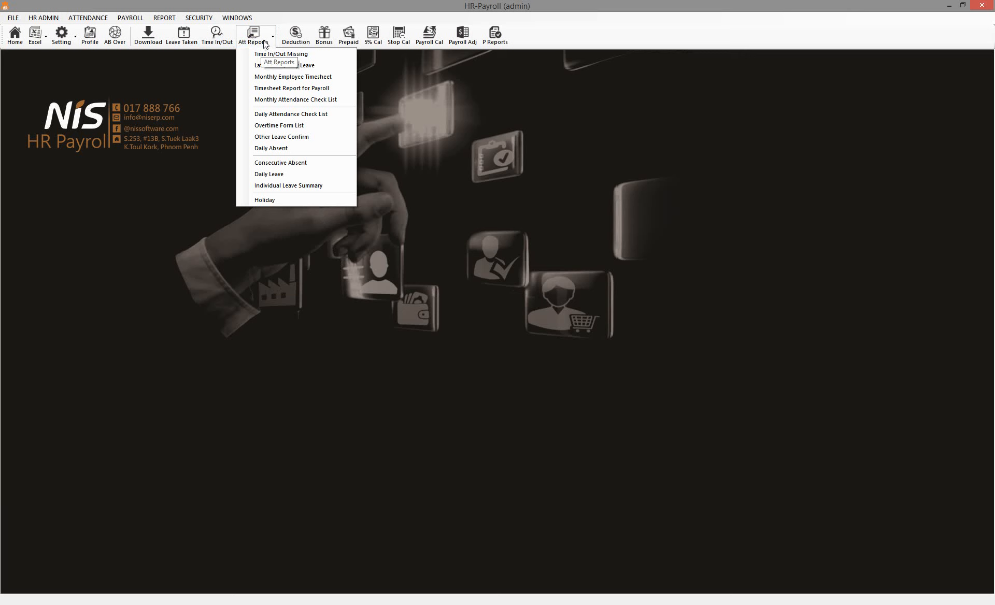
mouse_move(271, 148)
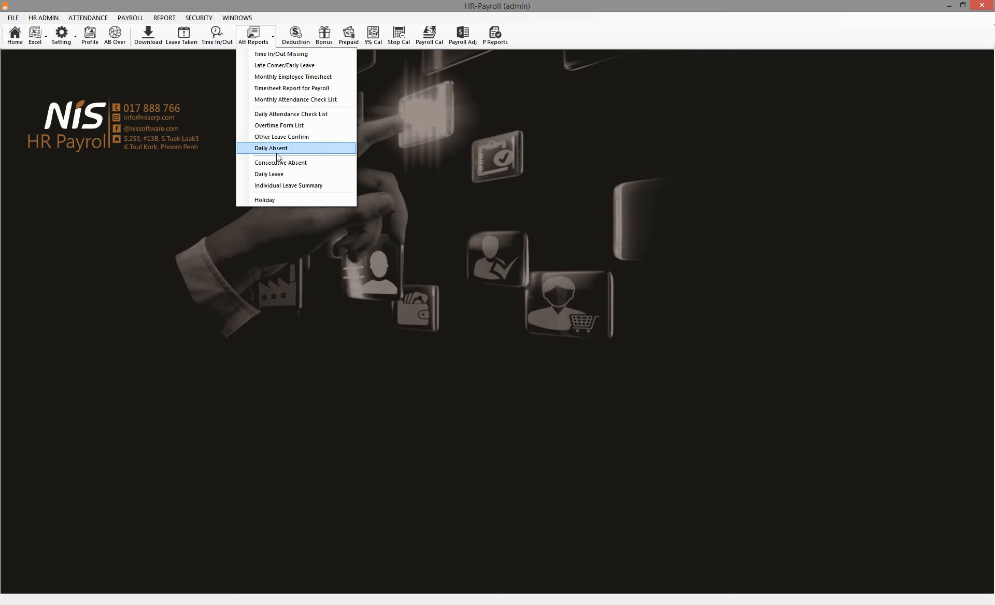
mouse_move(287, 162)
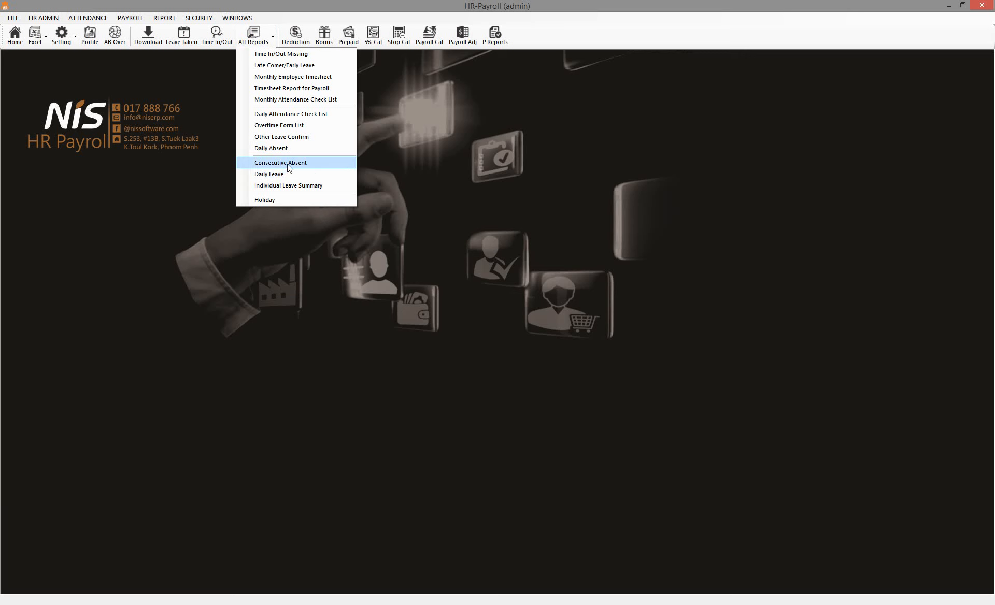
Step: Generate the July 2017 Consecutive Absent report with all groups selected
left_click(280, 162)
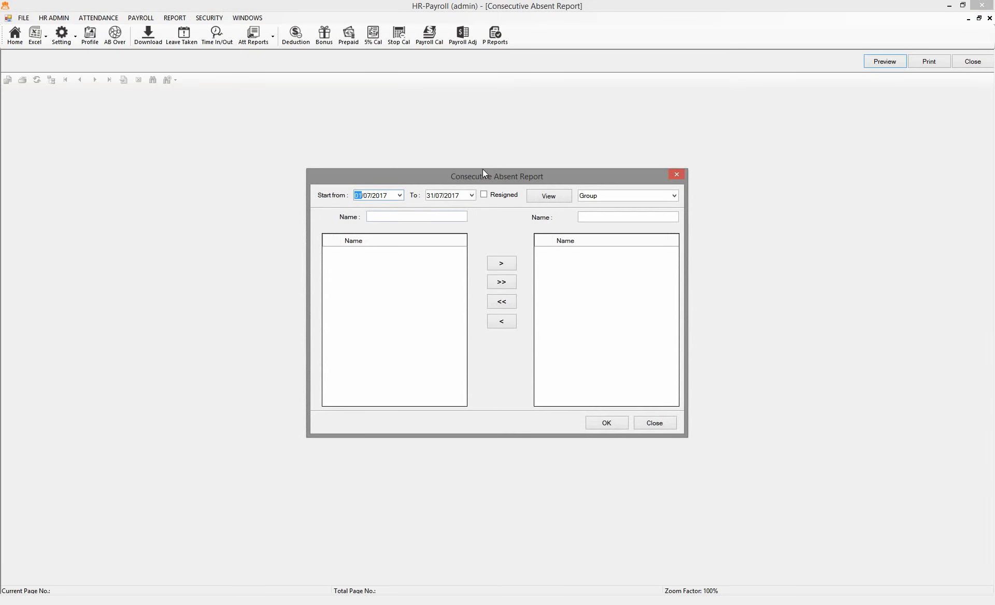
mouse_move(497, 187)
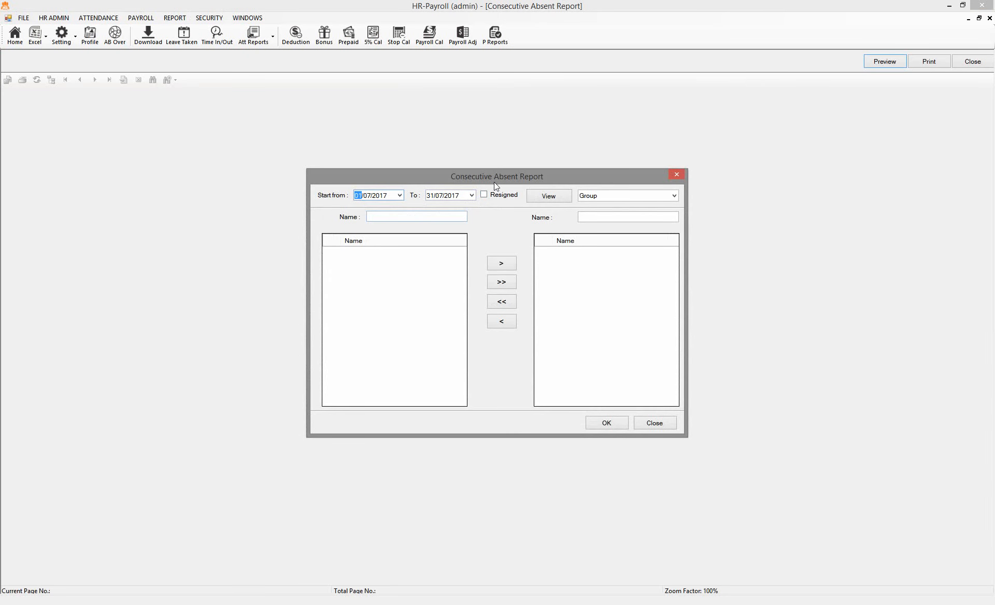
mouse_move(438, 203)
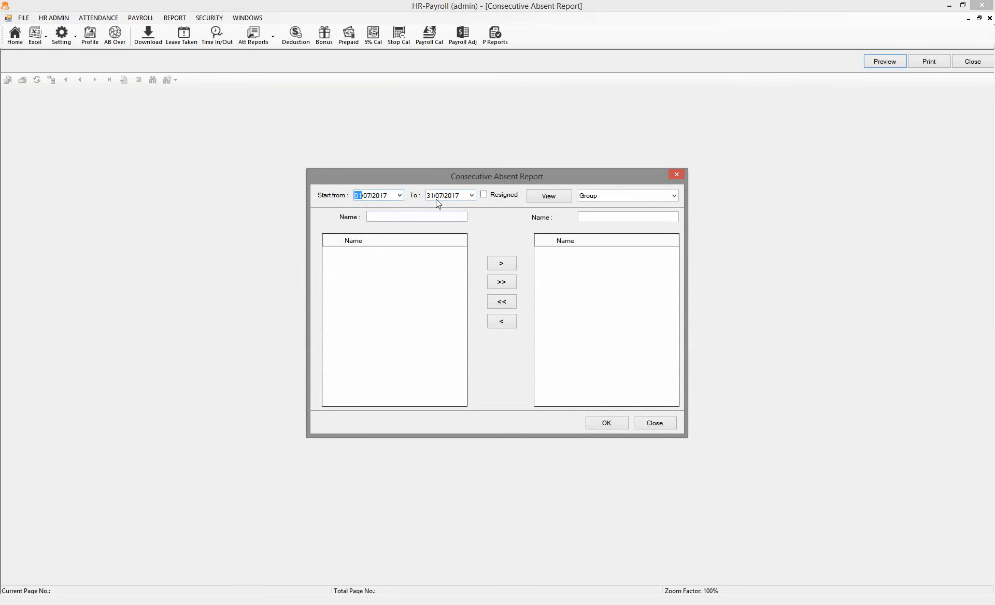
left_click(547, 195)
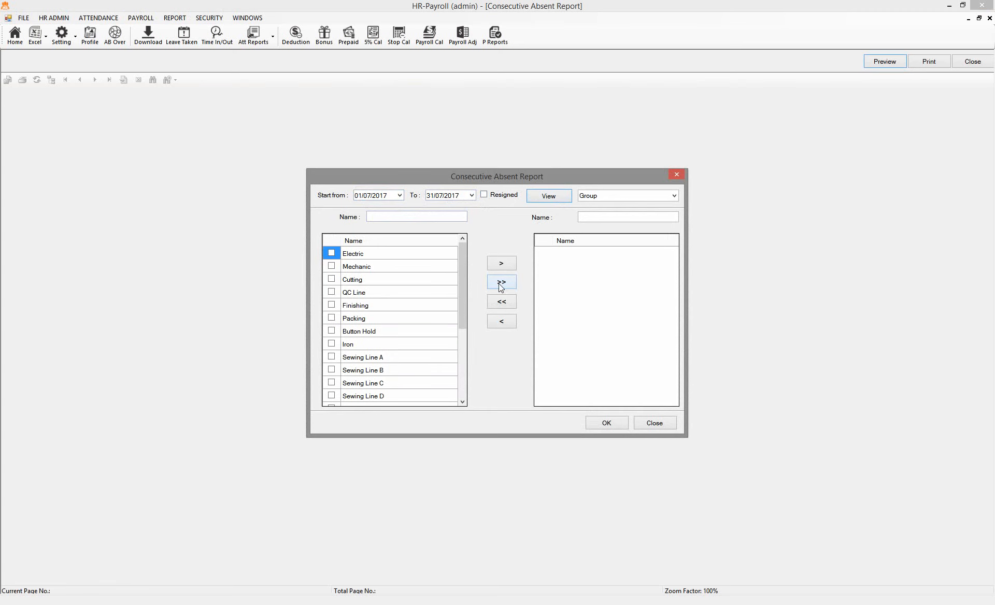
left_click(501, 282)
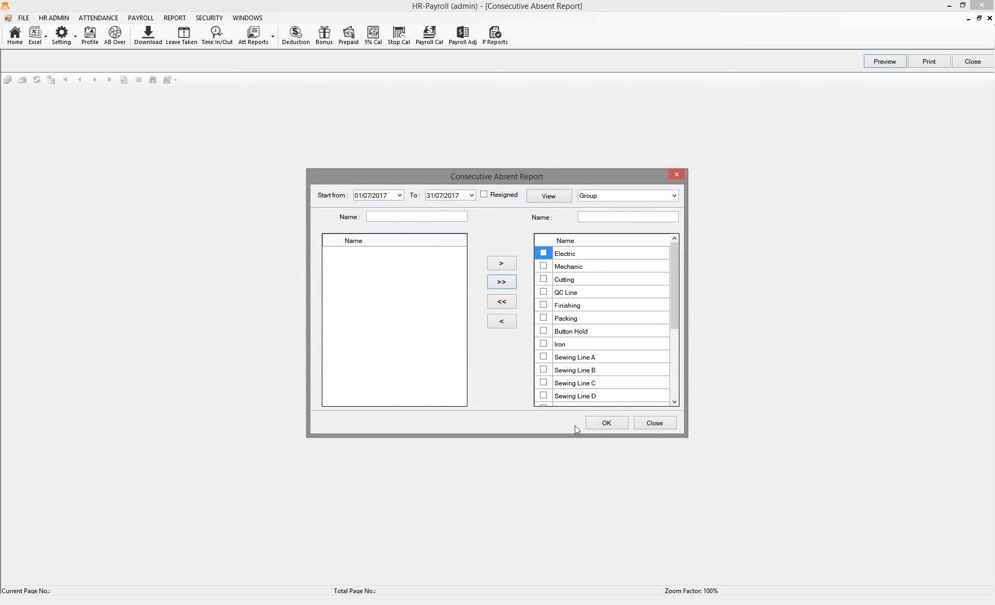
left_click(606, 424)
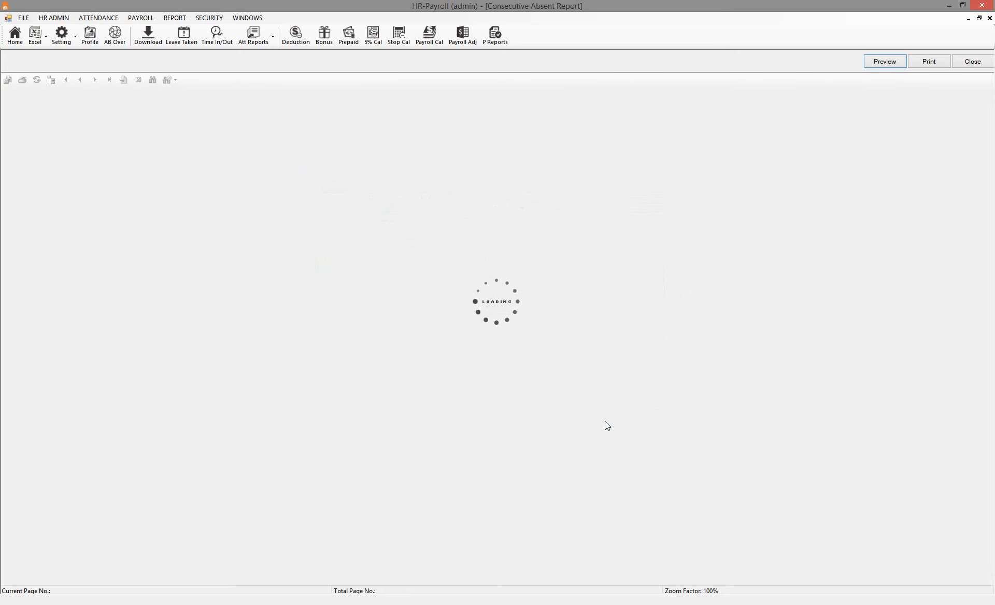
Step: Page to the last page (9, total 4,382.41), then back to page 8
left_click(884, 61)
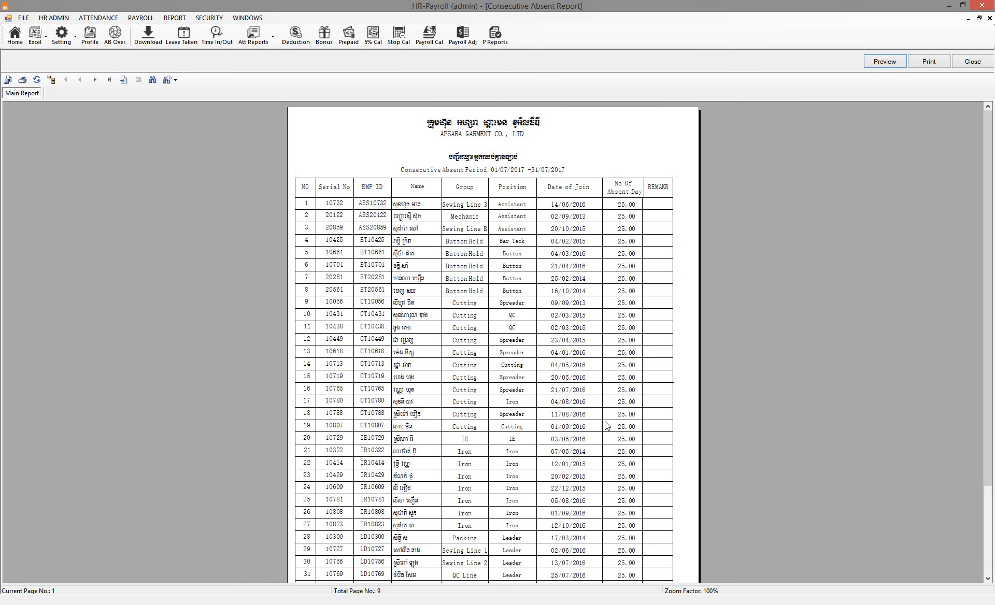
mouse_move(367, 260)
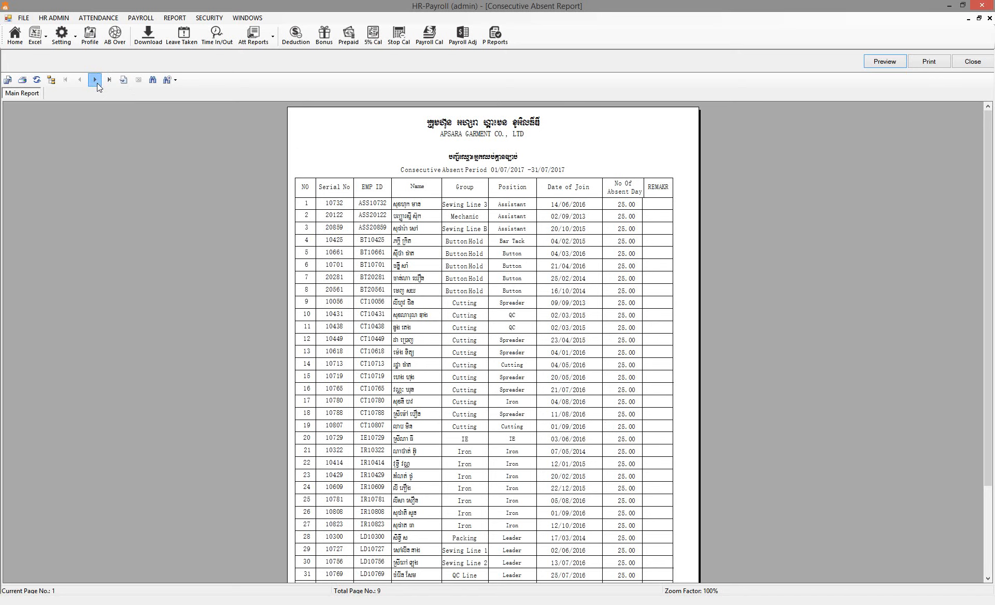
left_click(95, 80)
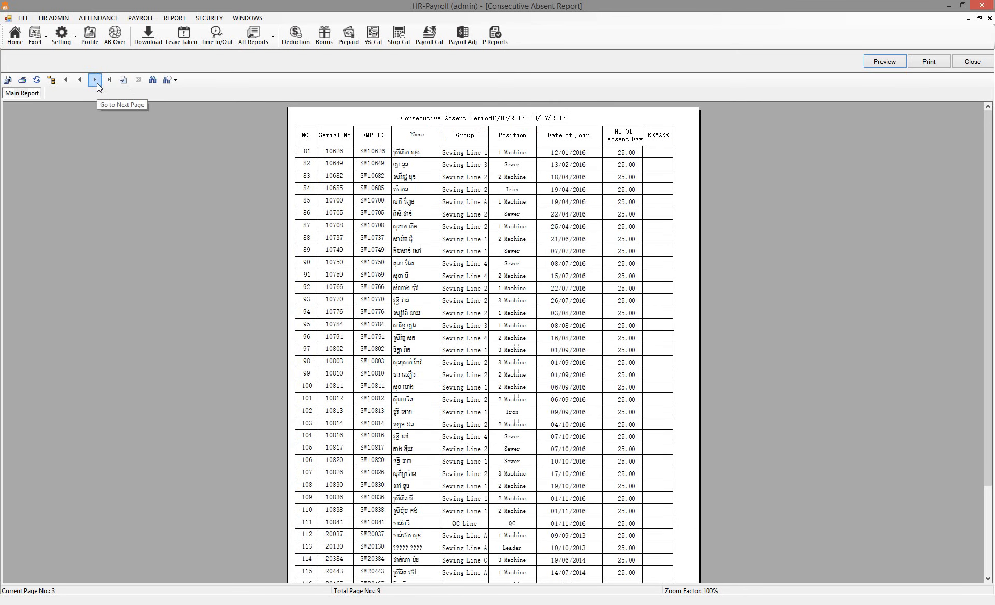
mouse_move(629, 161)
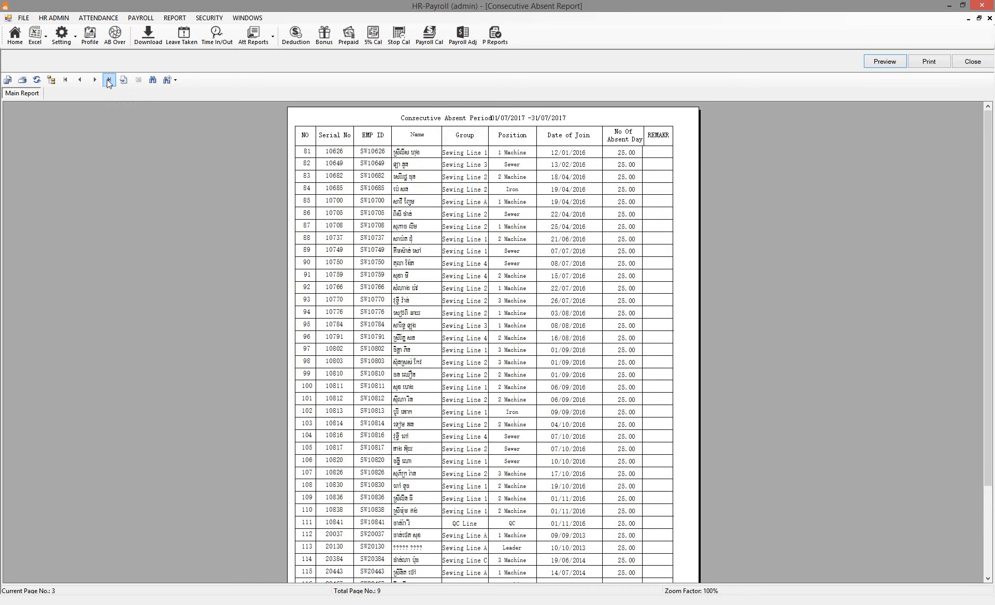
left_click(94, 79)
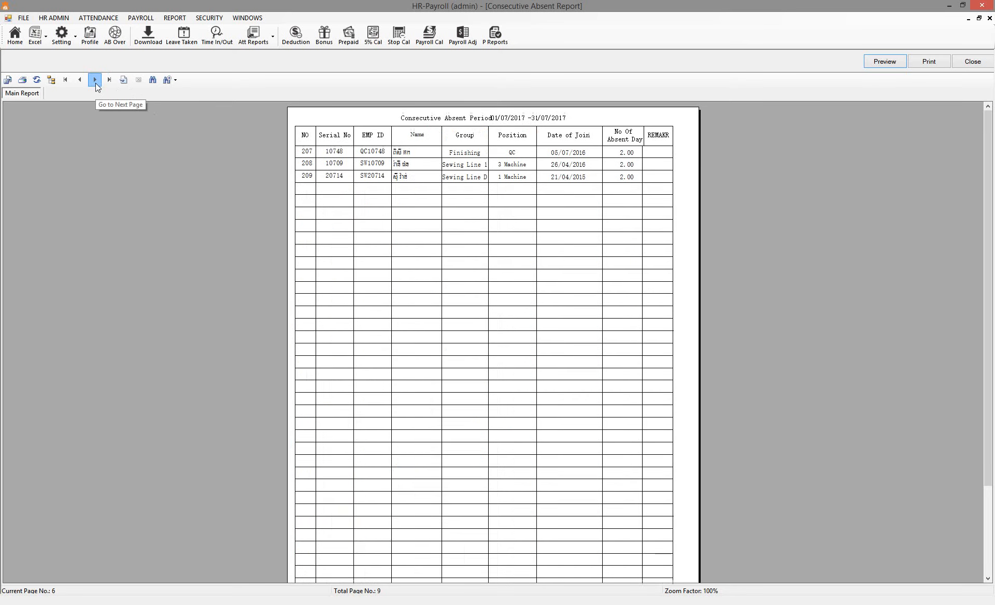
left_click(94, 79)
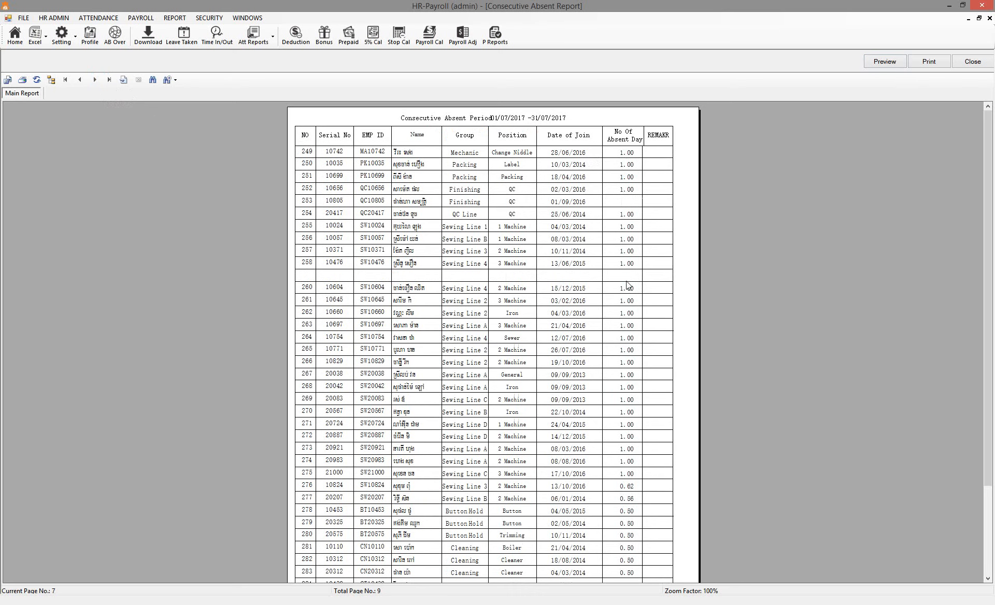
left_click(94, 79)
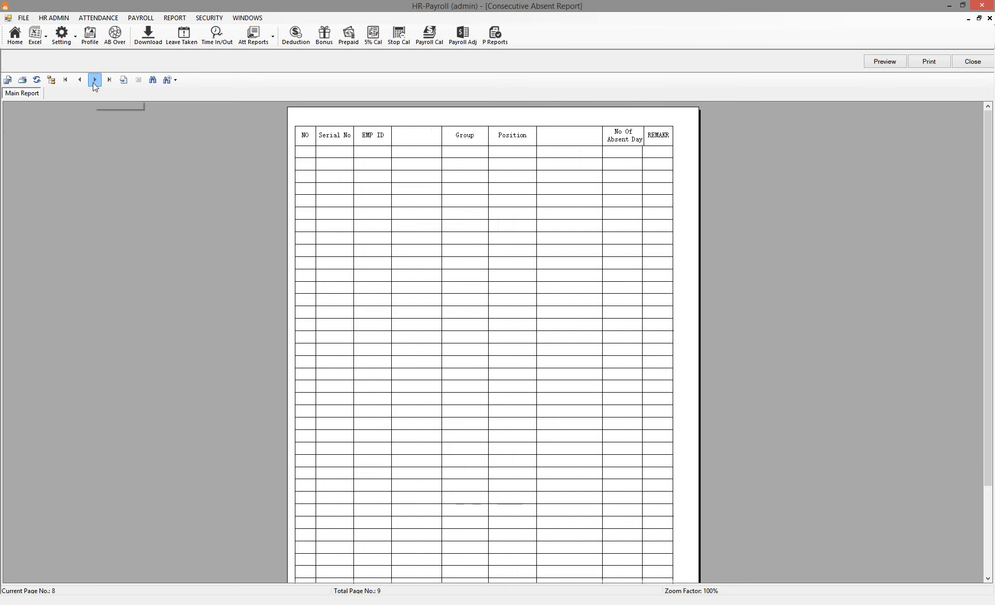
left_click(94, 80)
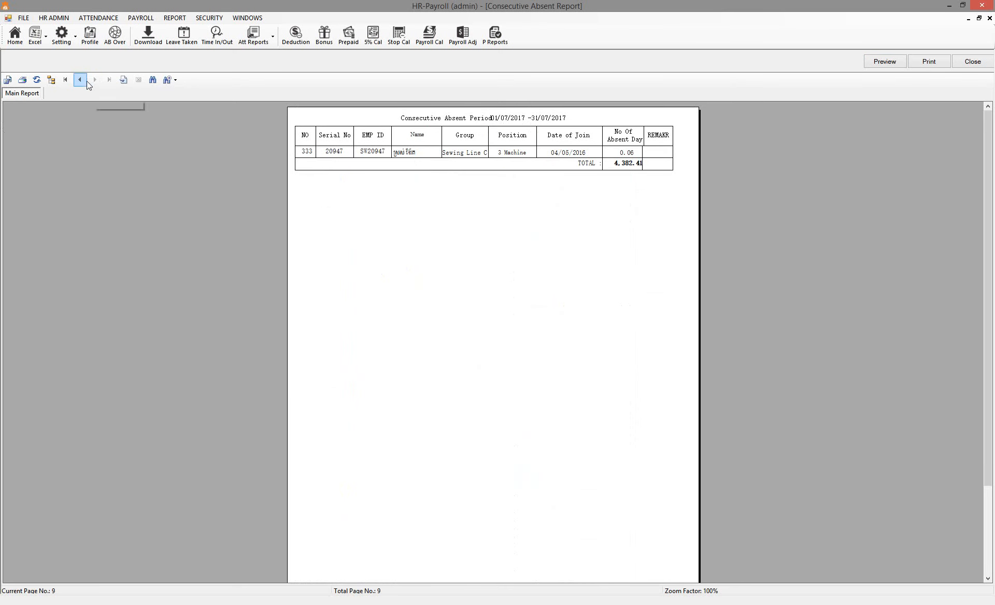
left_click(80, 80)
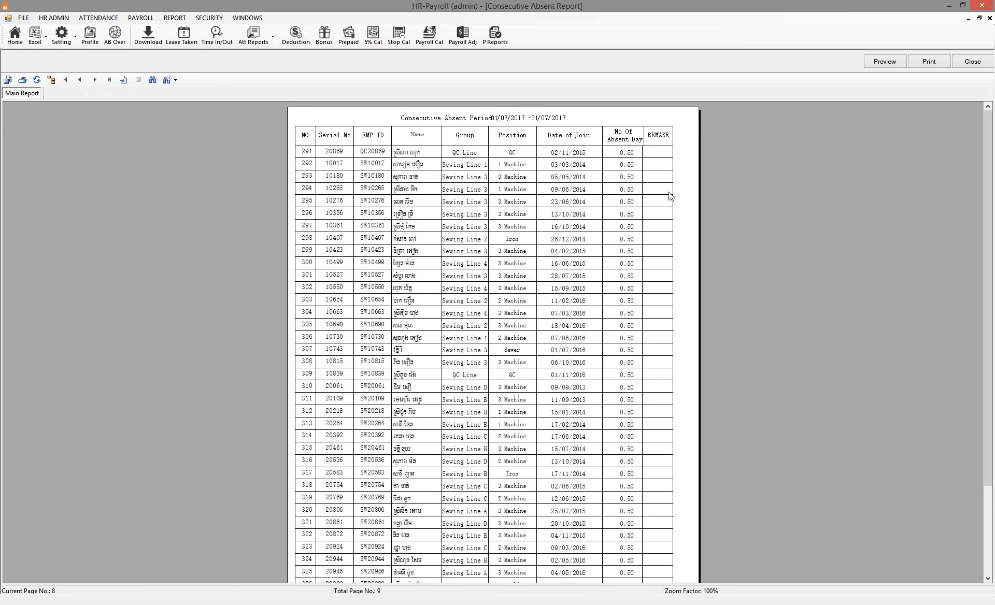
mouse_move(619, 229)
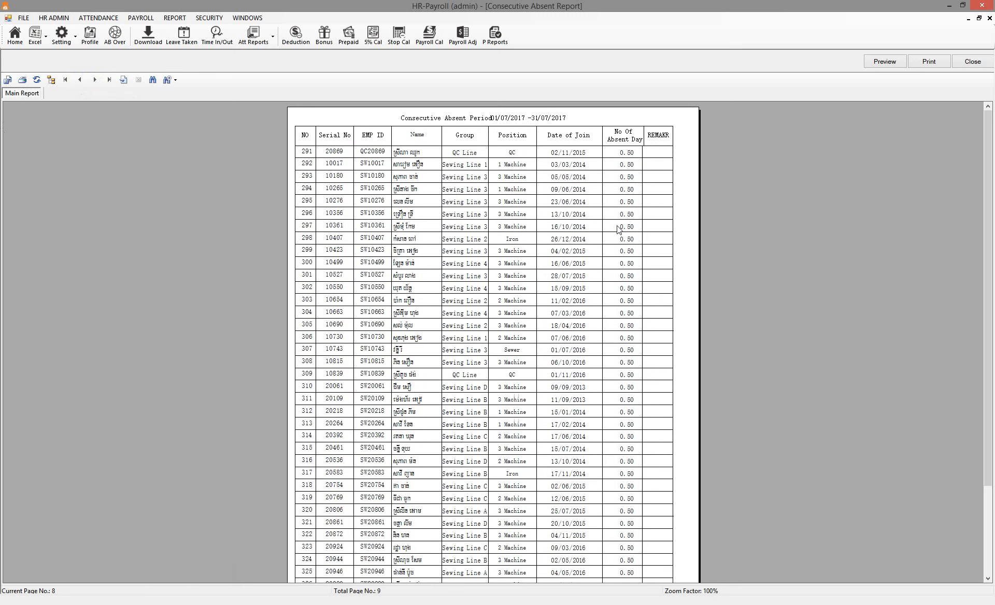
mouse_move(625, 275)
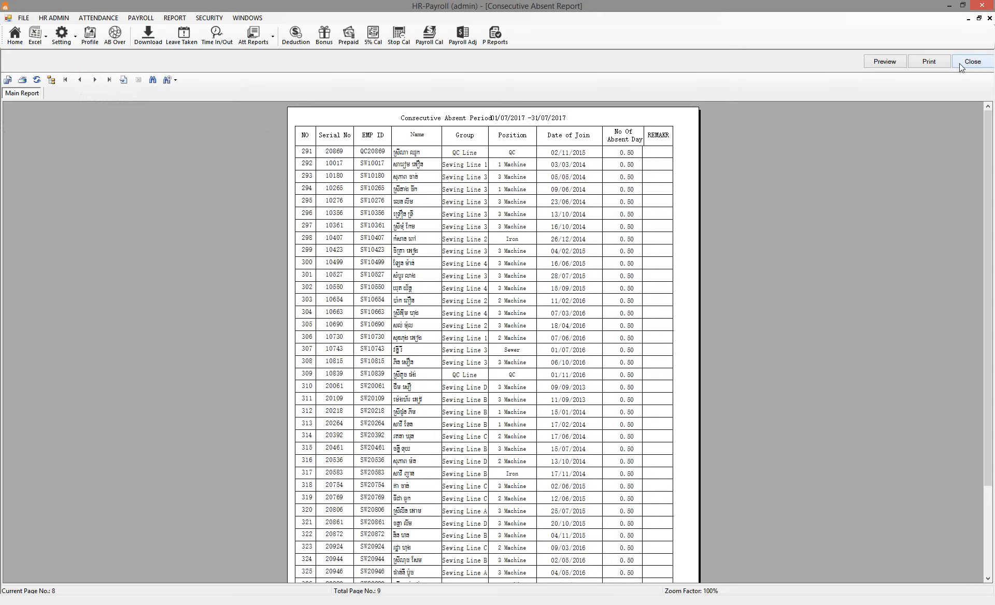
mouse_move(970, 68)
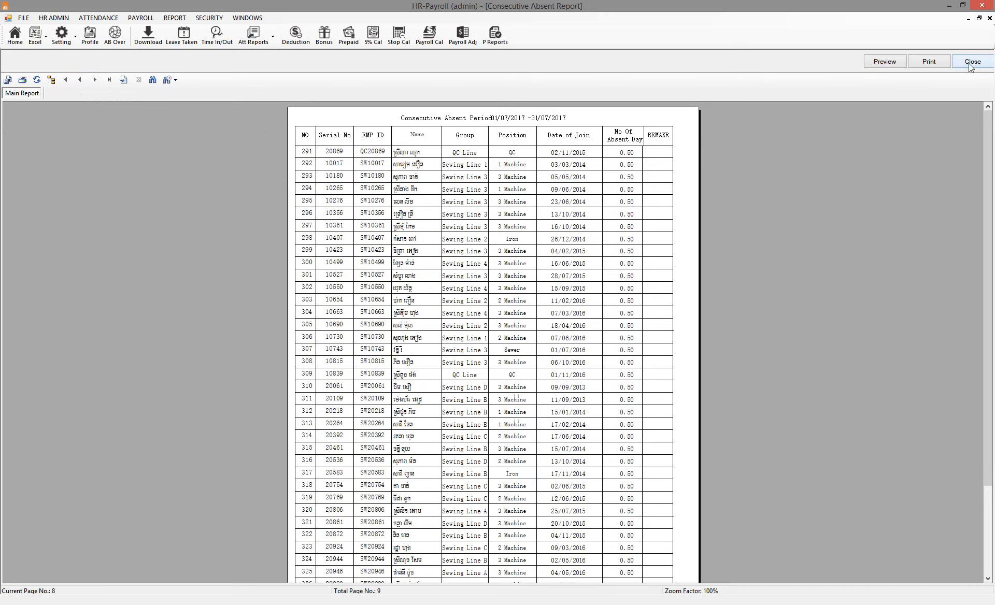
Step: Close the absent report preview and launch the Payroll Report screen for July 2017
left_click(253, 35)
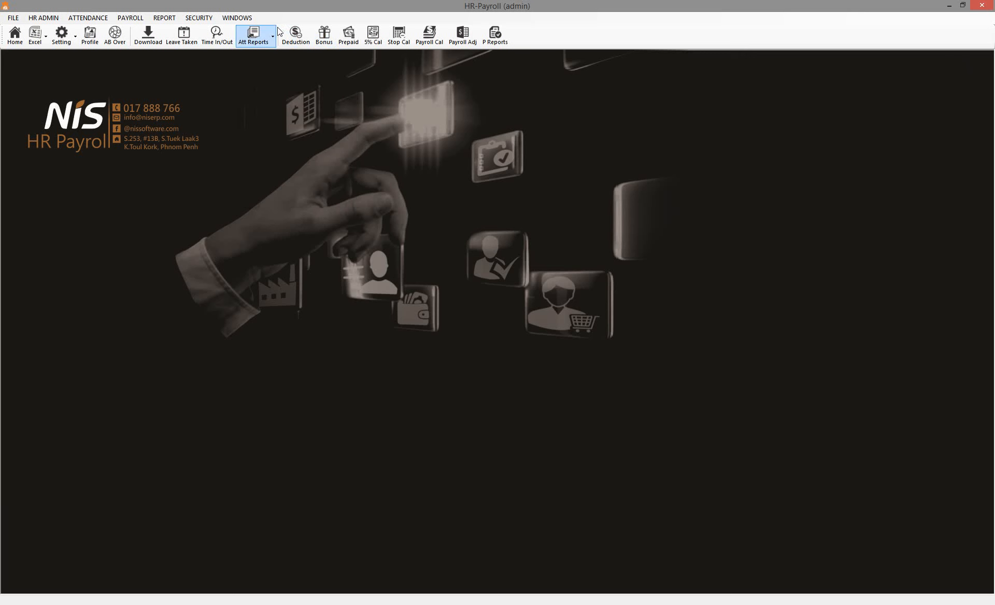
left_click(253, 34)
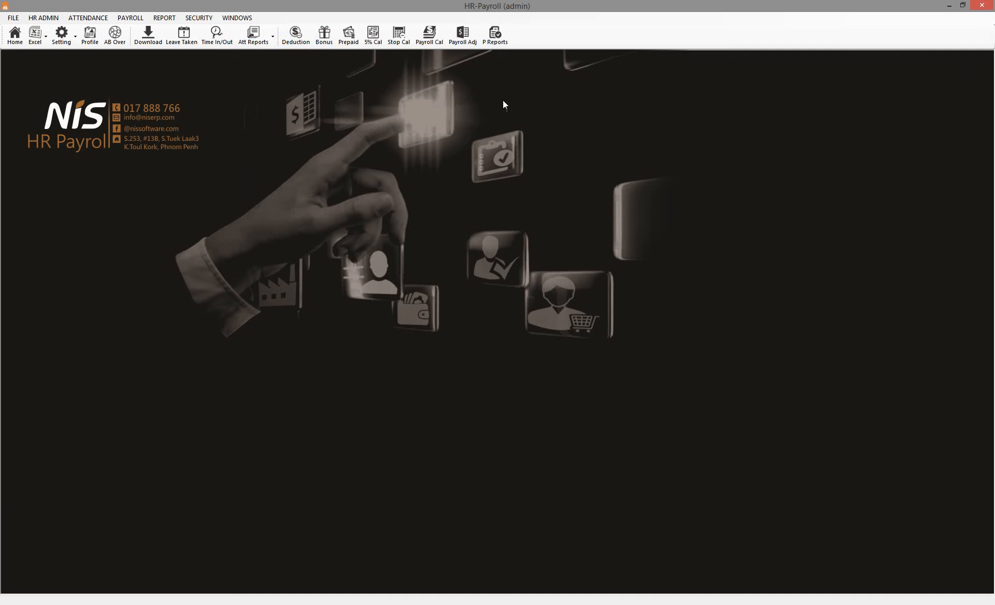
left_click(495, 36)
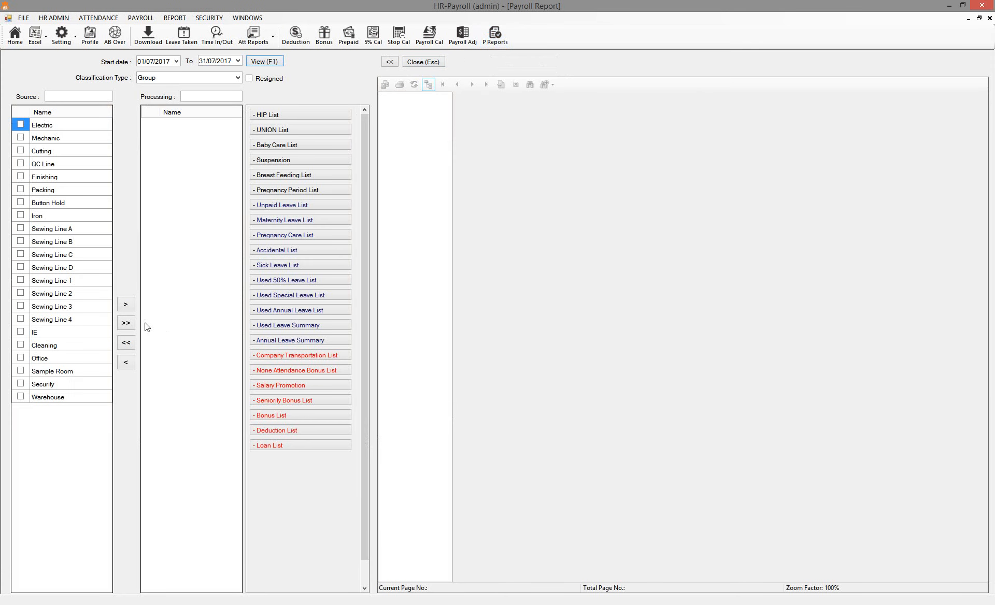
Step: Add all groups and dismiss the Unpaid Leave List's no-data message
left_click(125, 323)
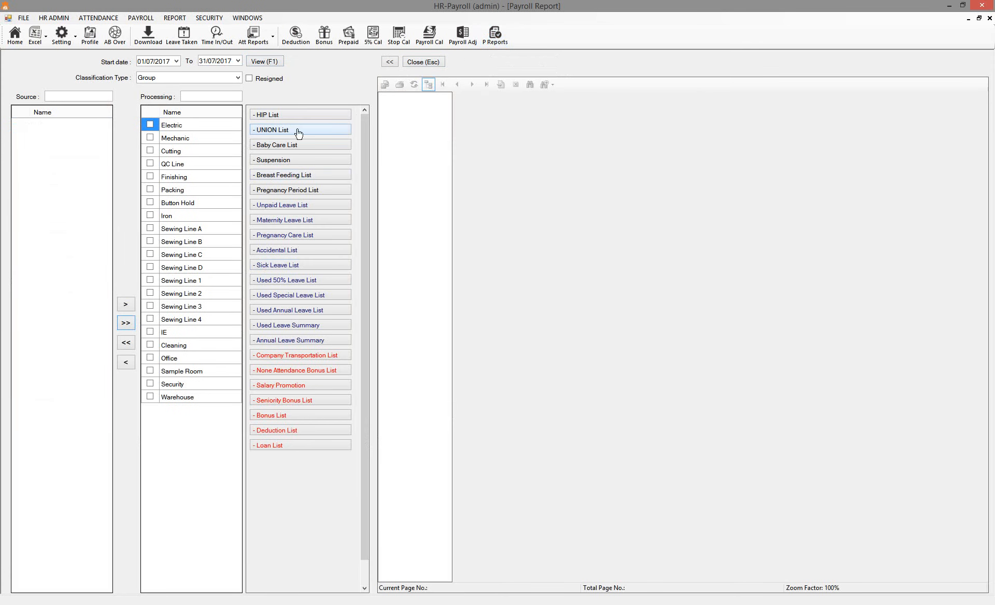
mouse_move(282, 204)
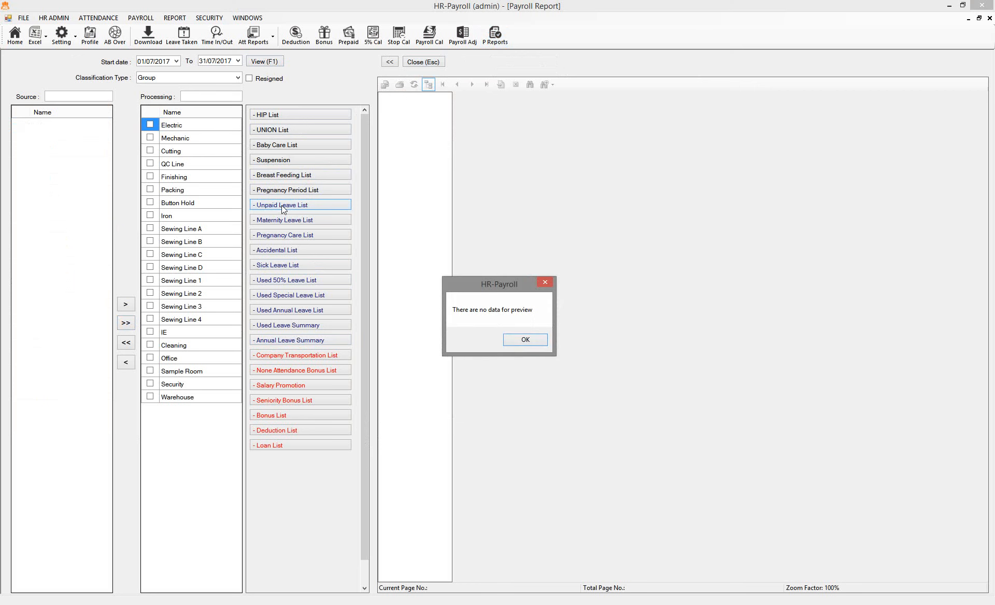
mouse_move(447, 306)
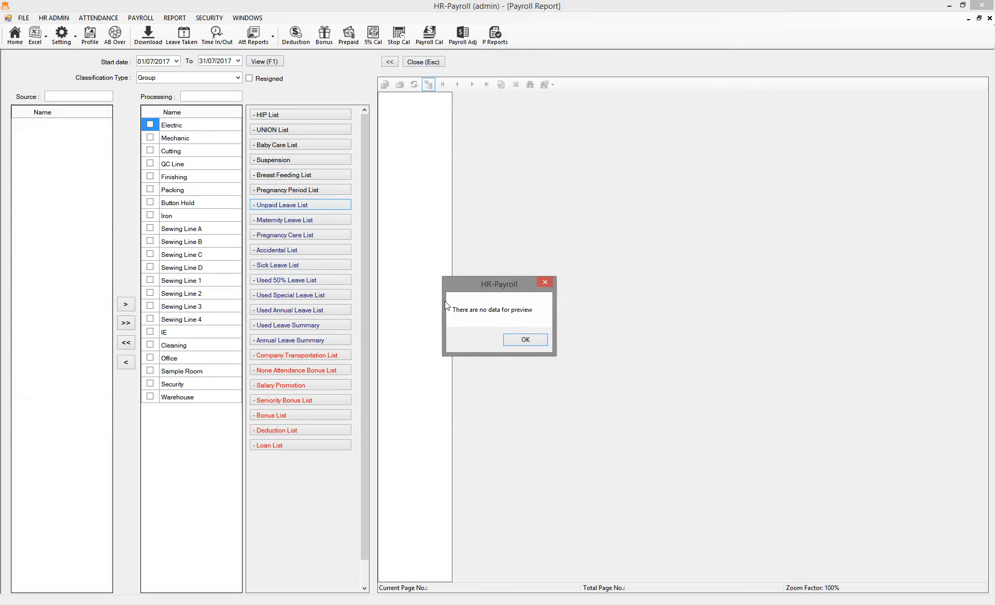
left_click(524, 339)
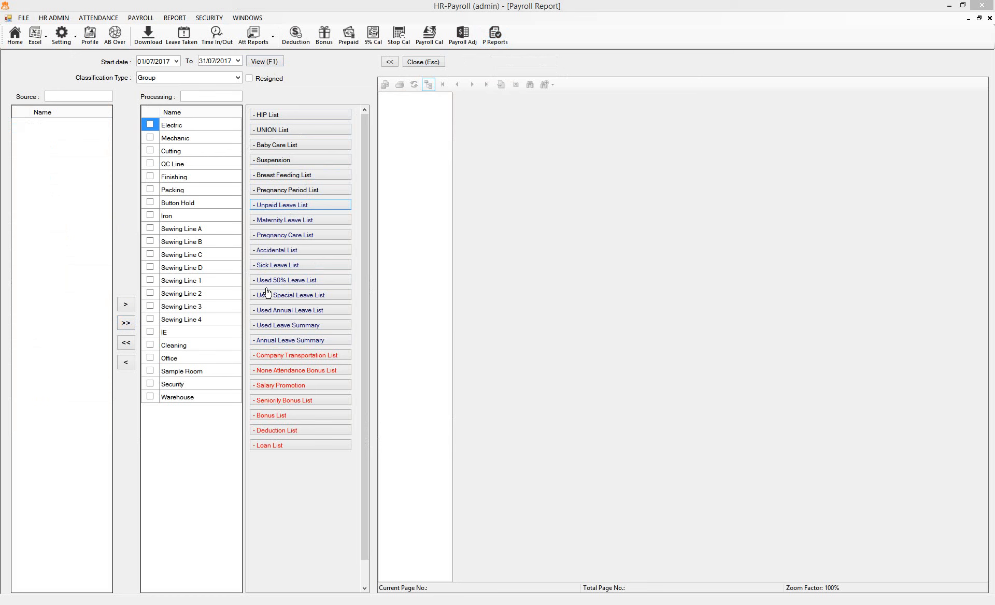
mouse_move(289, 340)
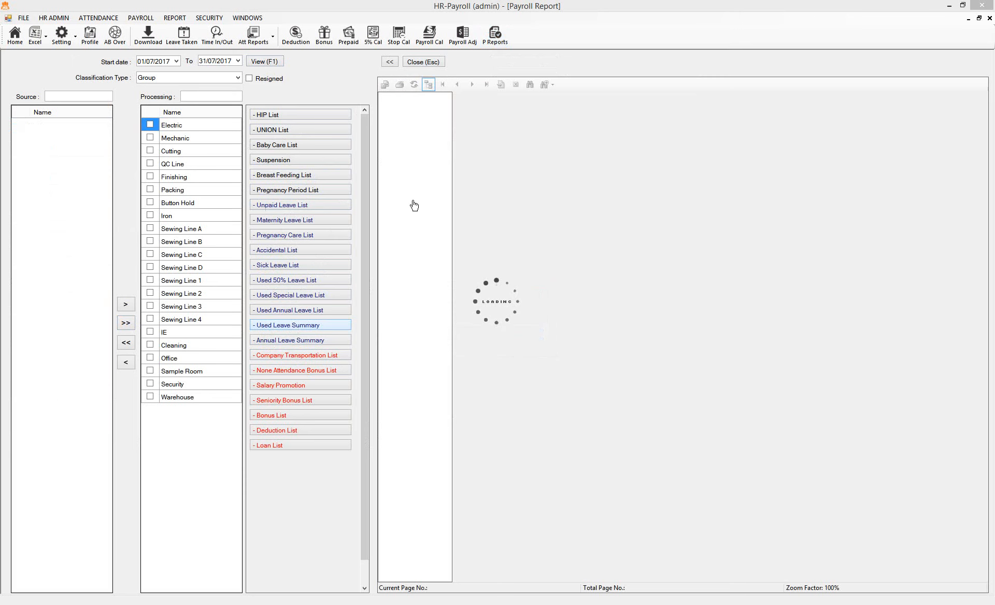
Step: Preview the Used Leave & Absent Summary and advance to the Mechanic group's page
left_click(300, 325)
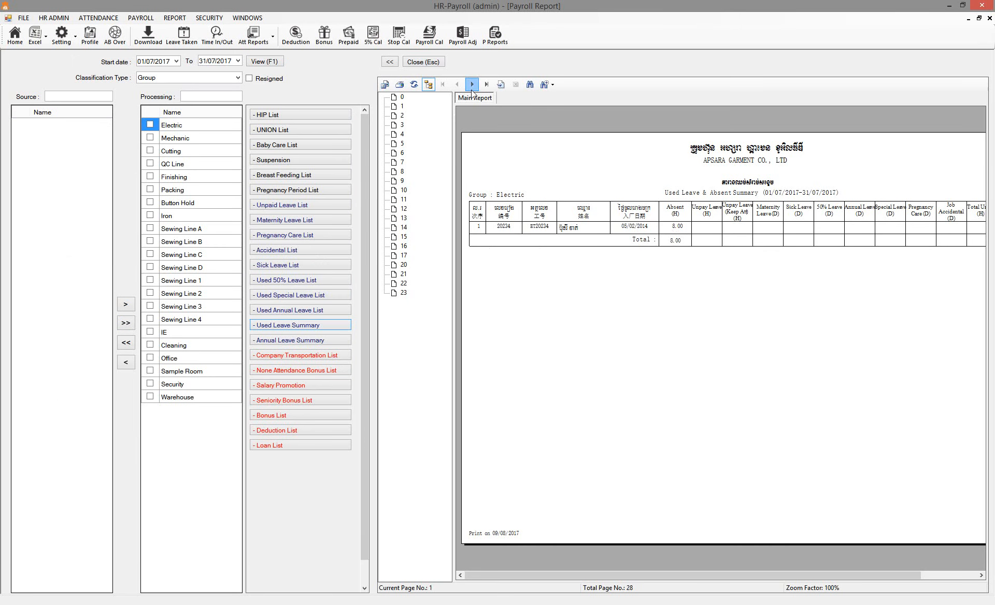
left_click(472, 84)
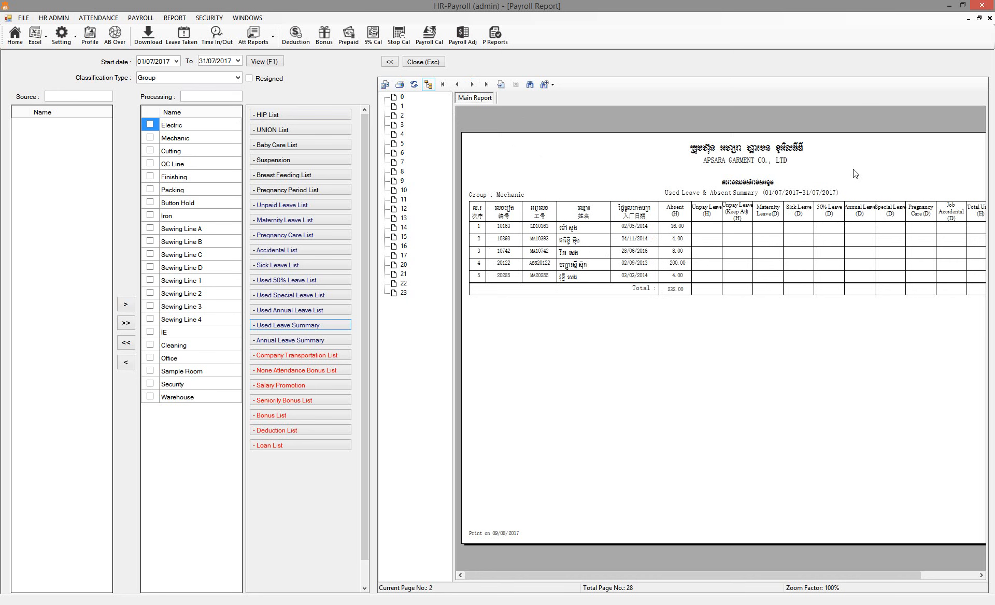
mouse_move(870, 265)
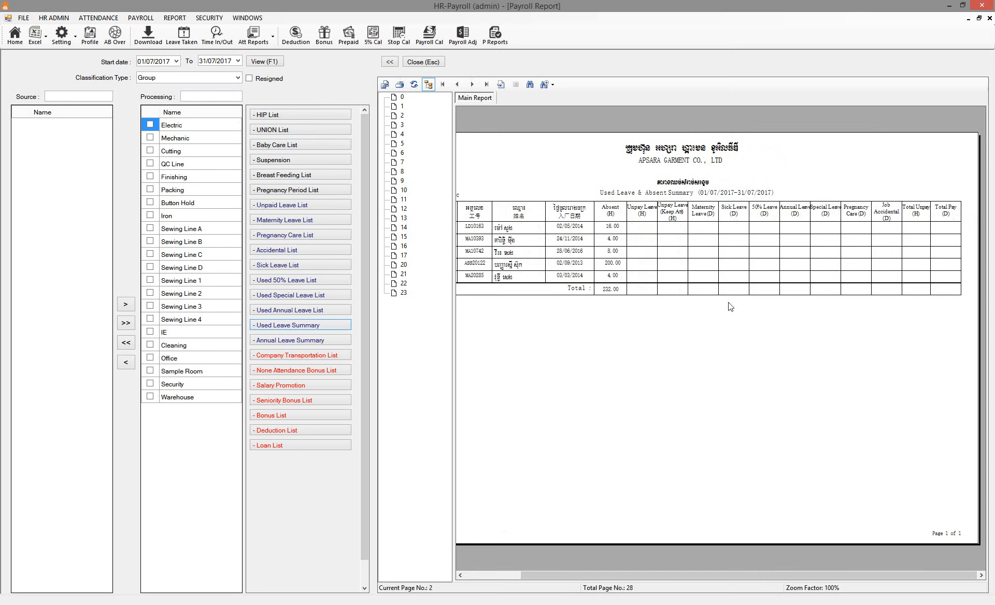
mouse_move(828, 259)
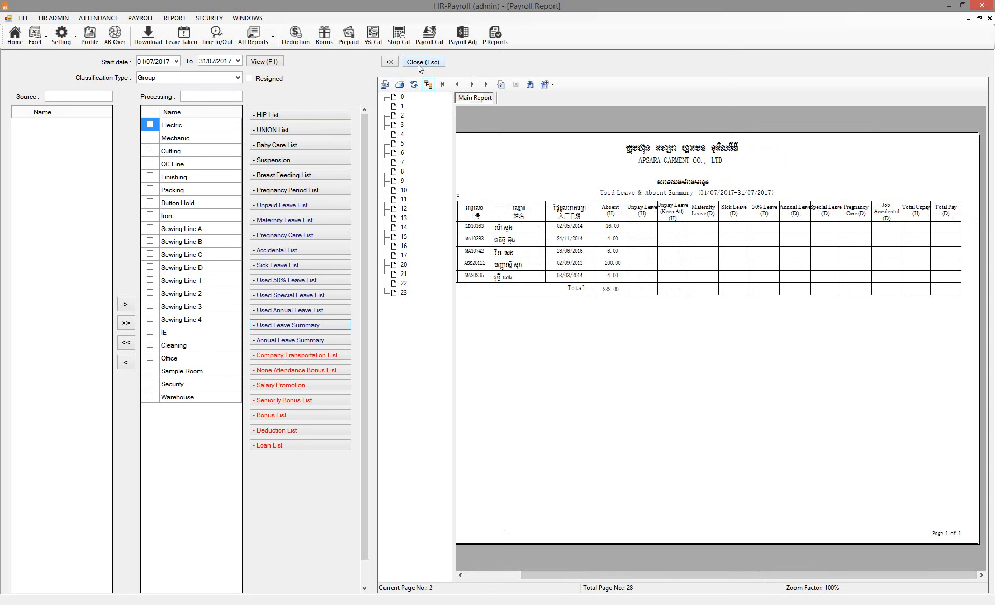
mouse_move(152, 70)
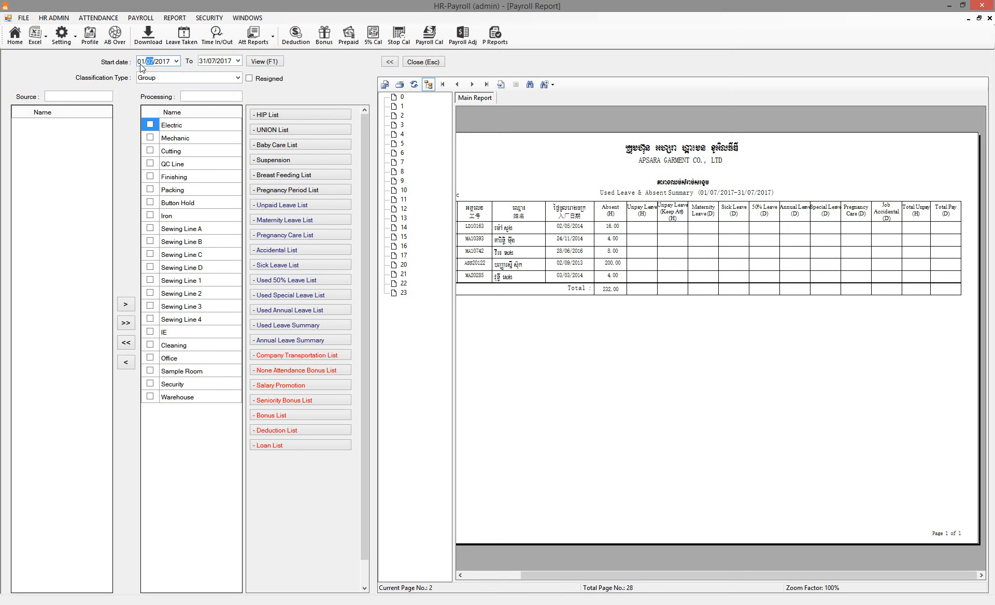
mouse_move(246, 76)
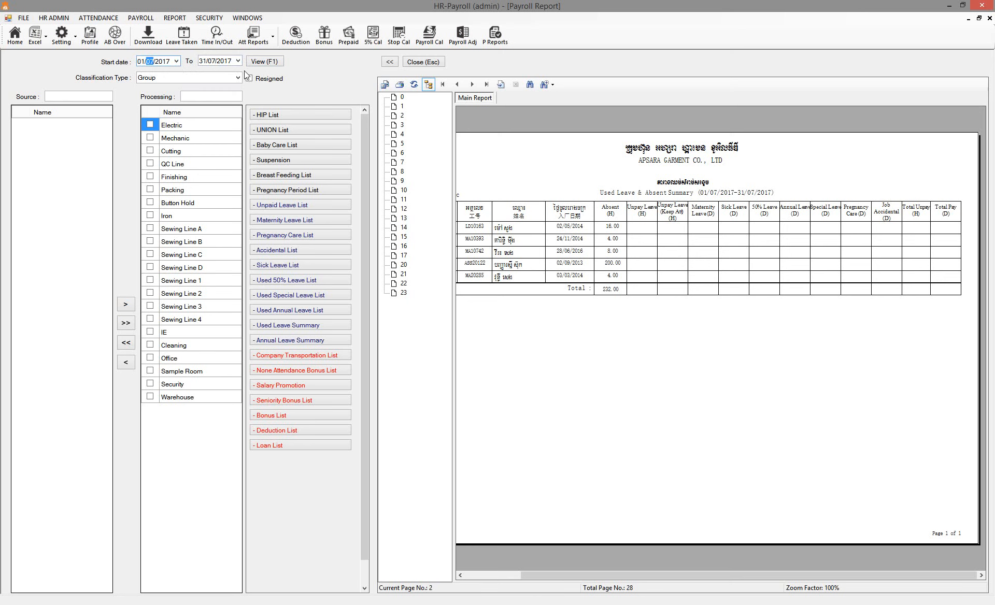
left_click(237, 62)
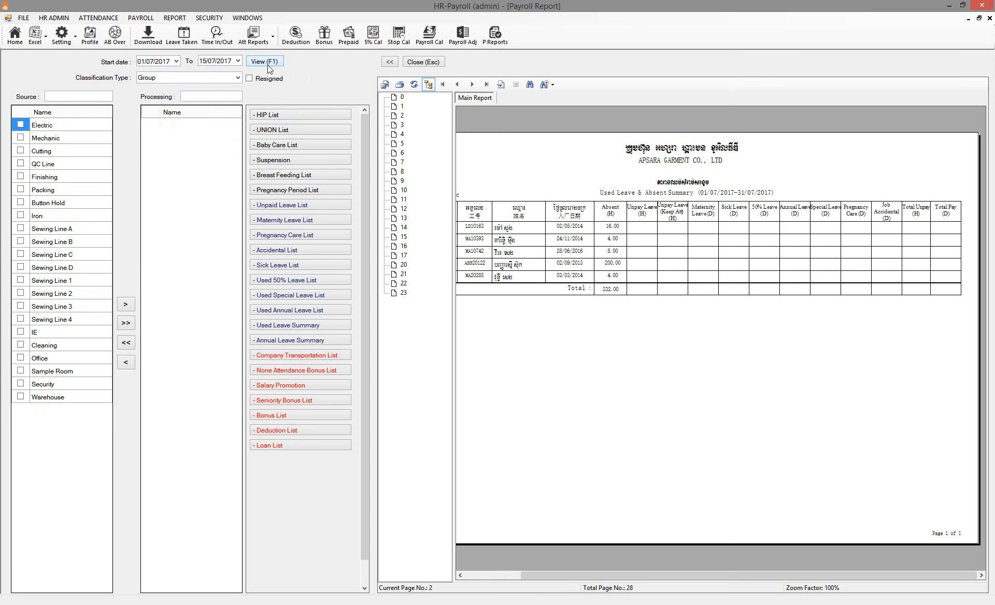
Step: Regenerate the Used Leave & Absent Summary for 01/07–15/07/2017, then close its preview
left_click(126, 323)
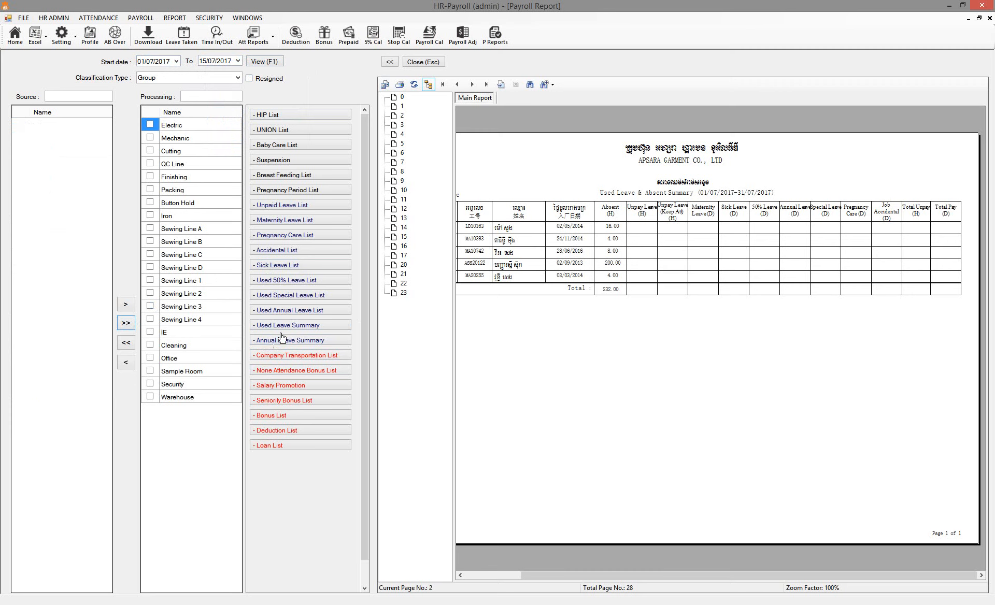
left_click(285, 325)
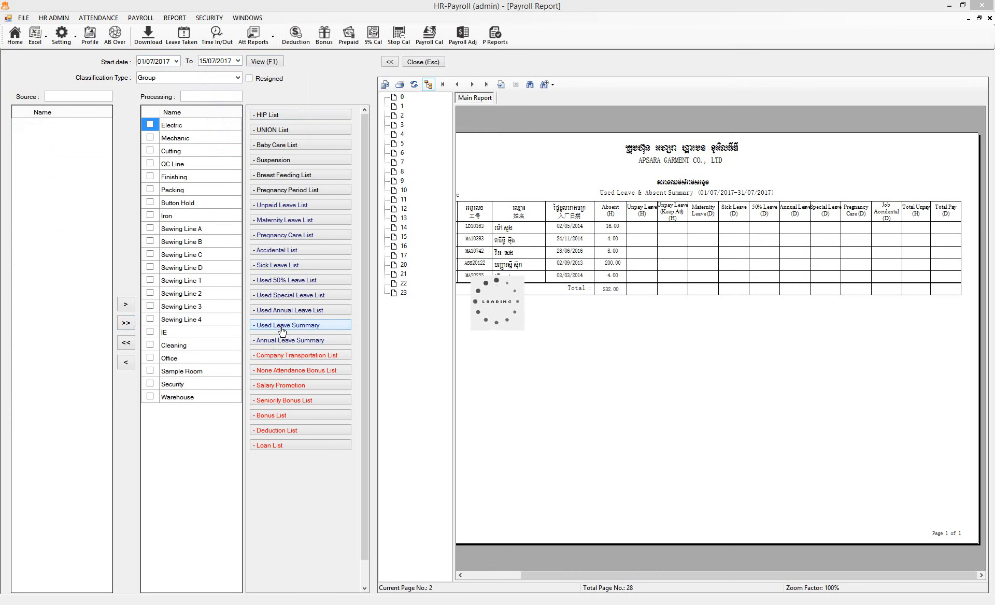
left_click(287, 325)
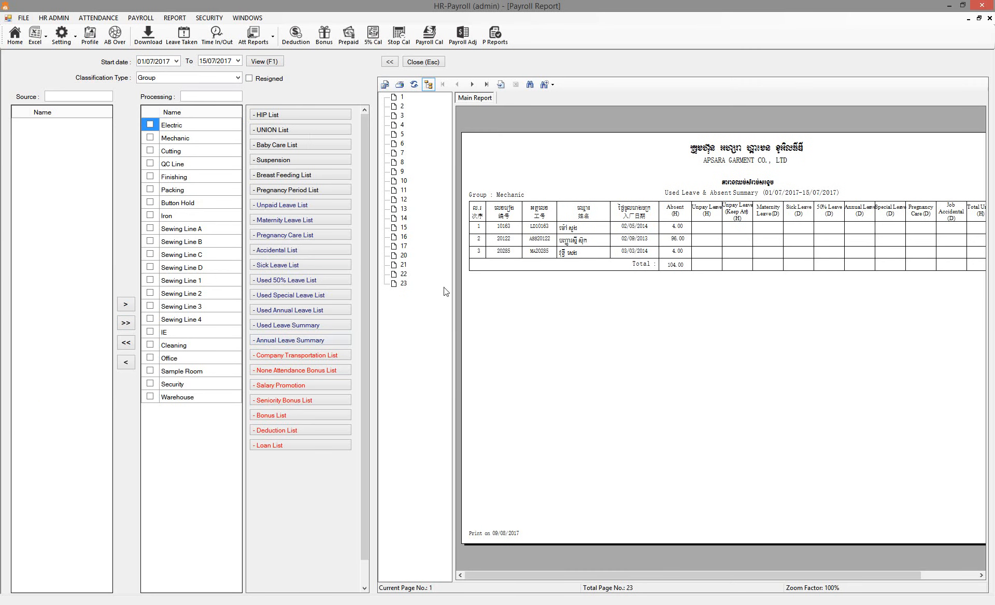
mouse_move(672, 218)
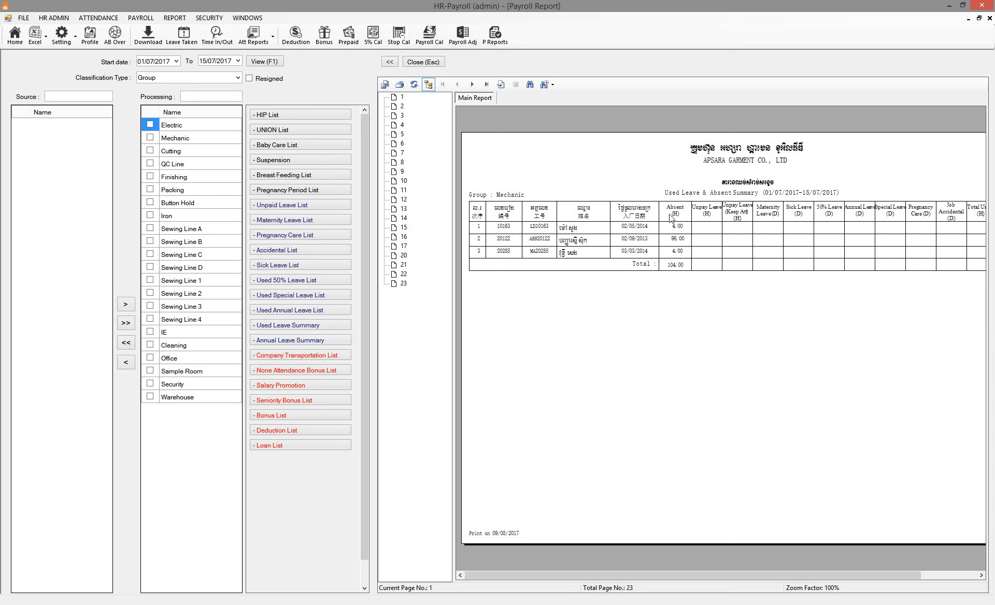
mouse_move(881, 237)
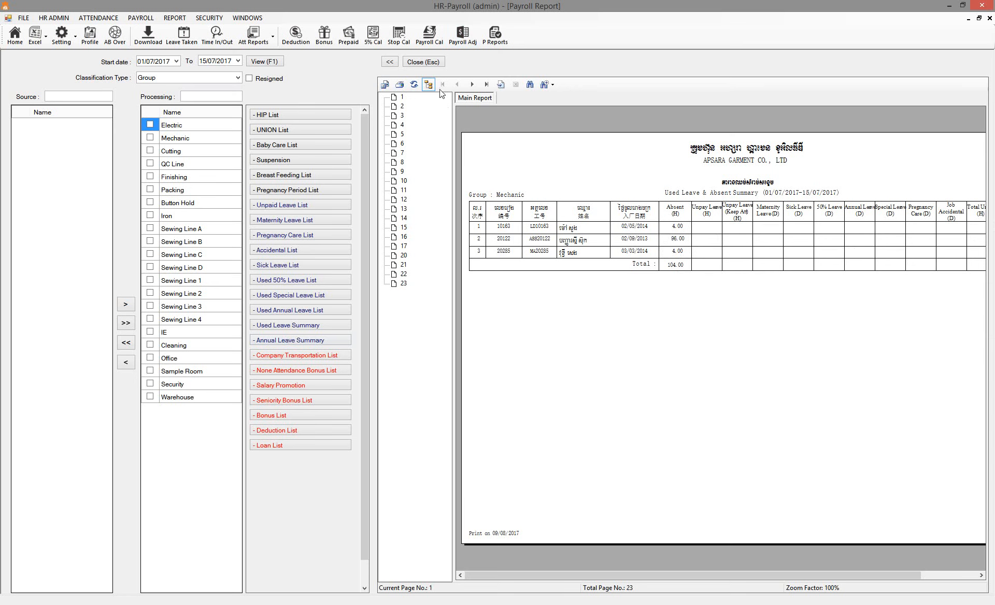
left_click(254, 34)
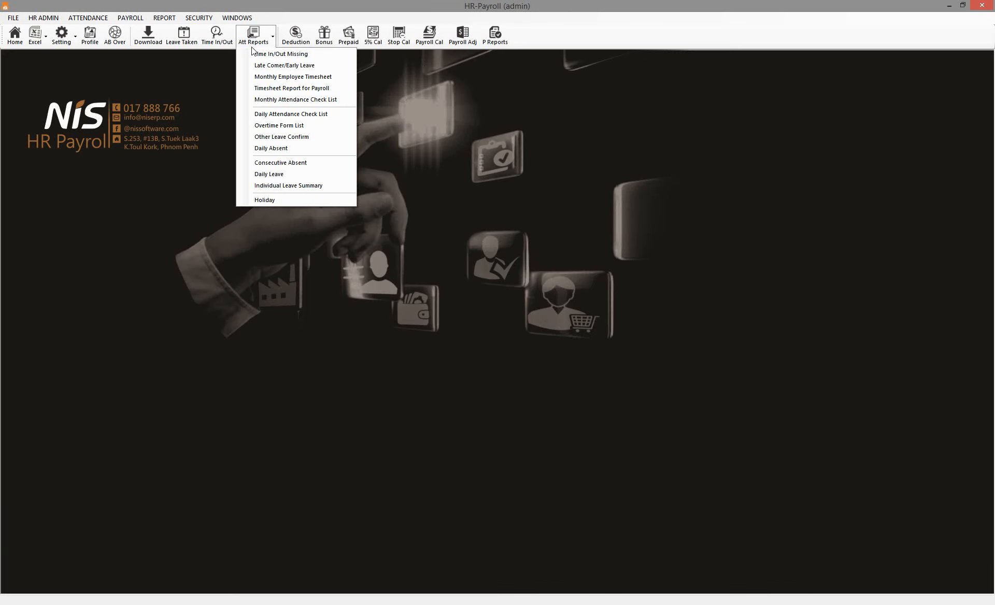
Step: Toggle the Att Reports dropdown and reopen the Payroll Report screen for 01/07–15/07/2017
left_click(252, 35)
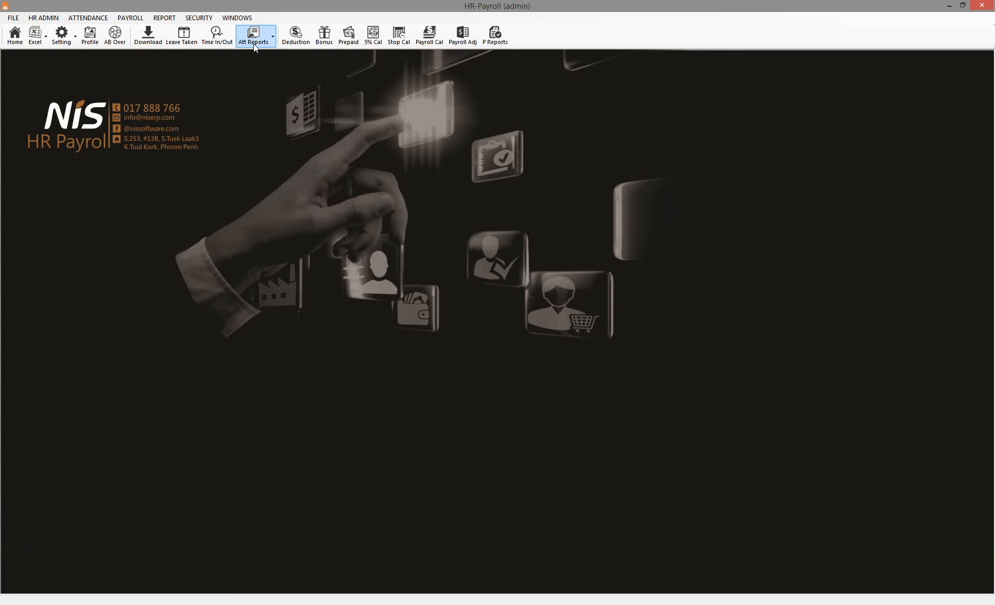
mouse_move(248, 56)
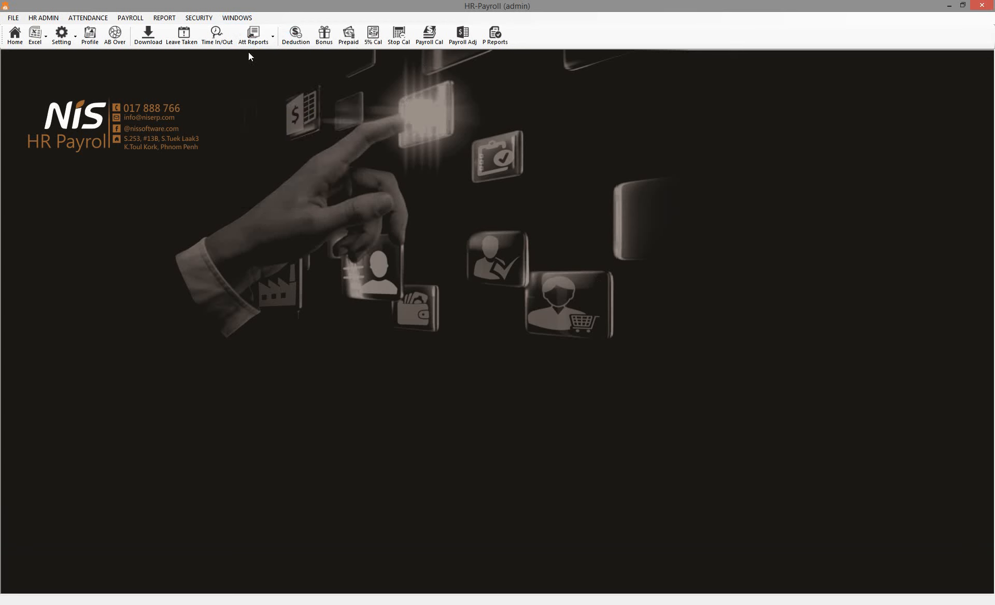
left_click(252, 35)
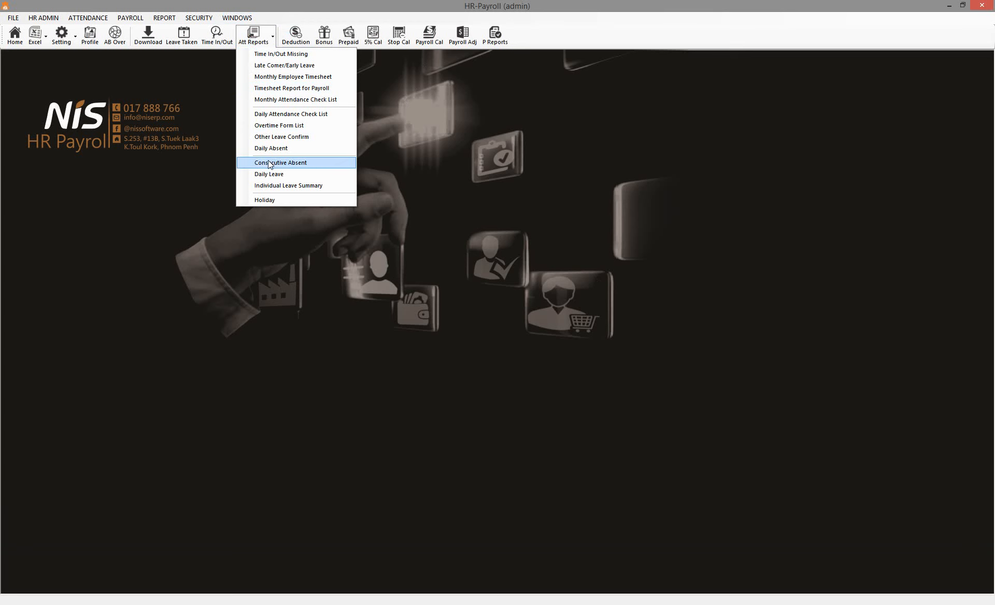
left_click(281, 162)
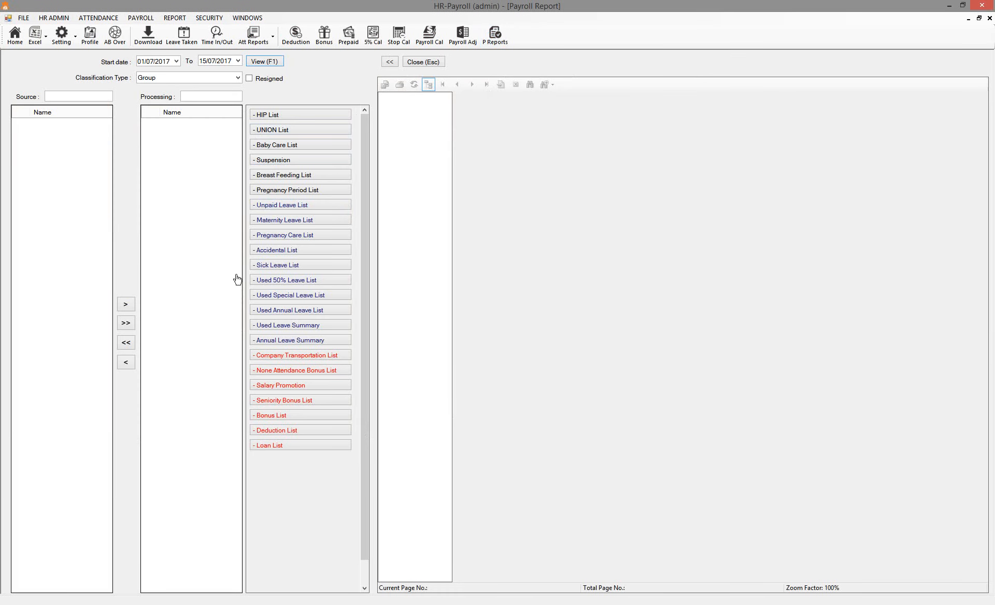
Step: Work through the list report buttons until the Electric-to-Warehouse group list loads
left_click(299, 130)
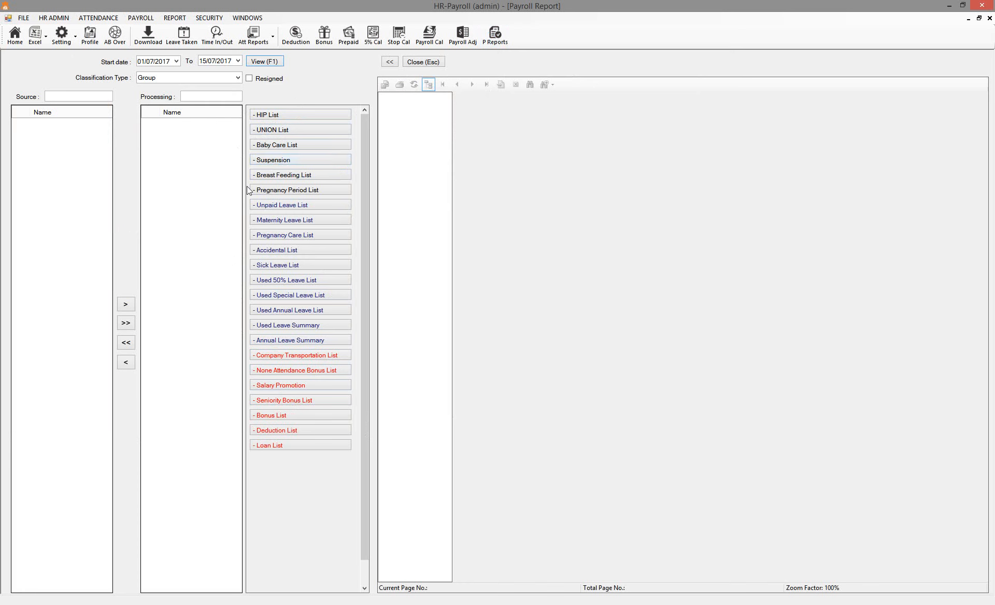
left_click(286, 190)
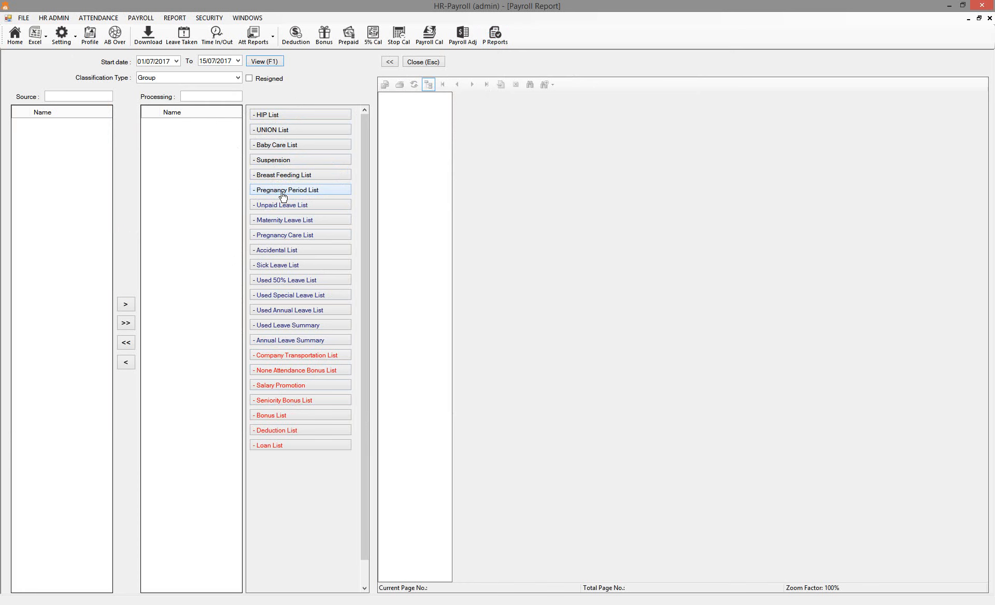
left_click(282, 204)
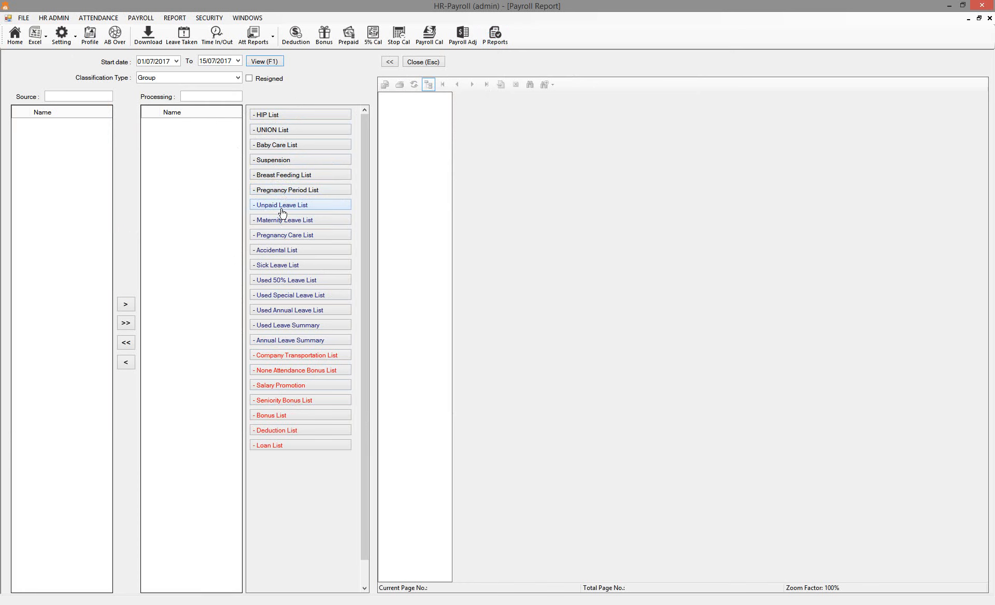
mouse_move(290, 235)
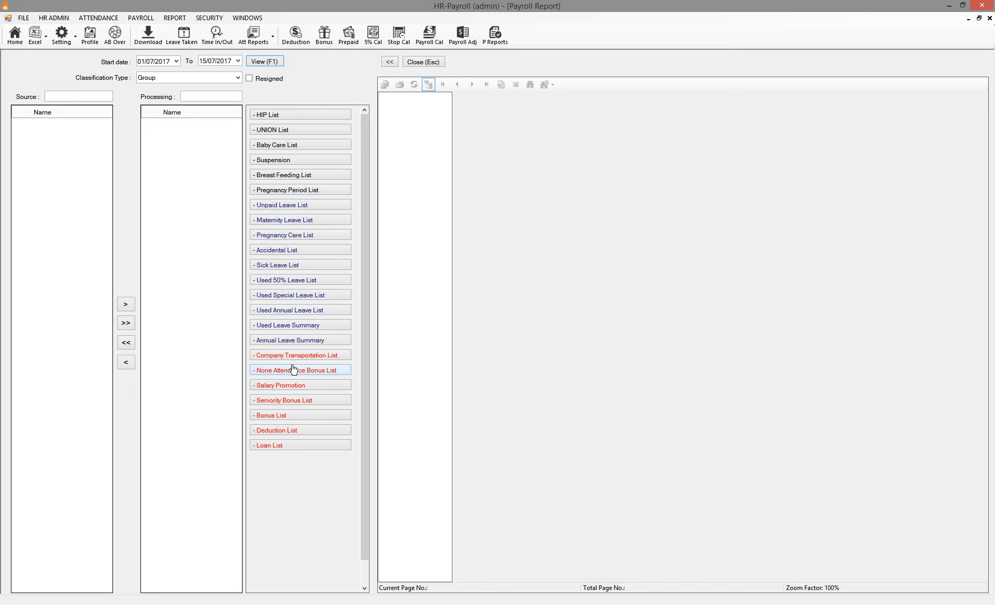
mouse_move(292, 356)
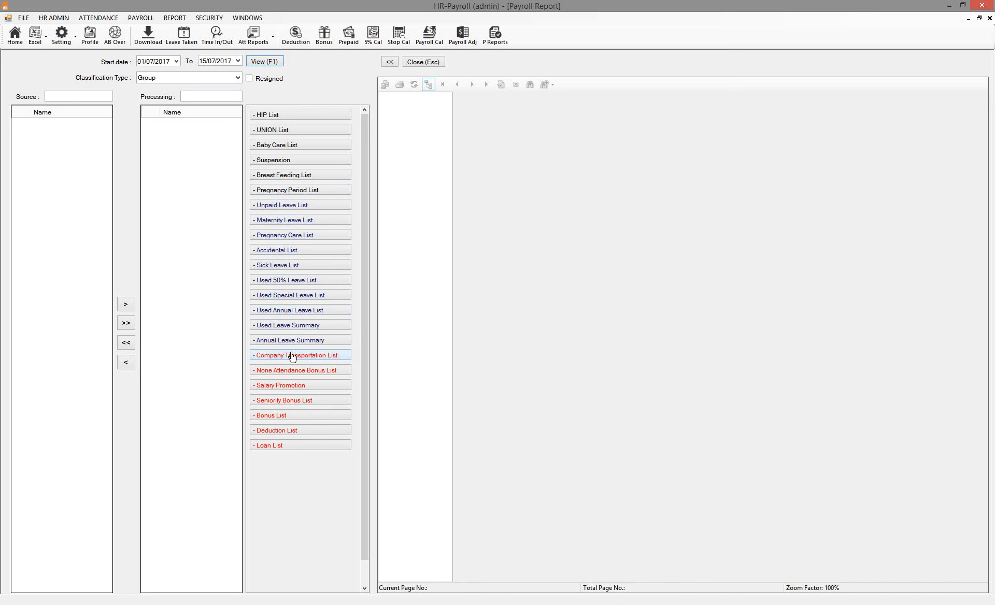
mouse_move(284, 359)
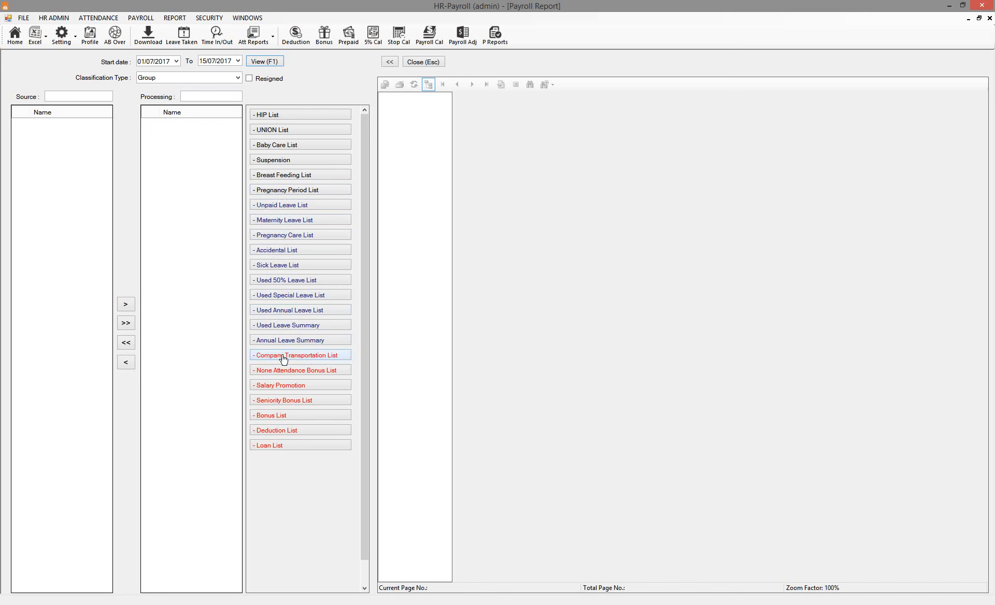
mouse_move(320, 364)
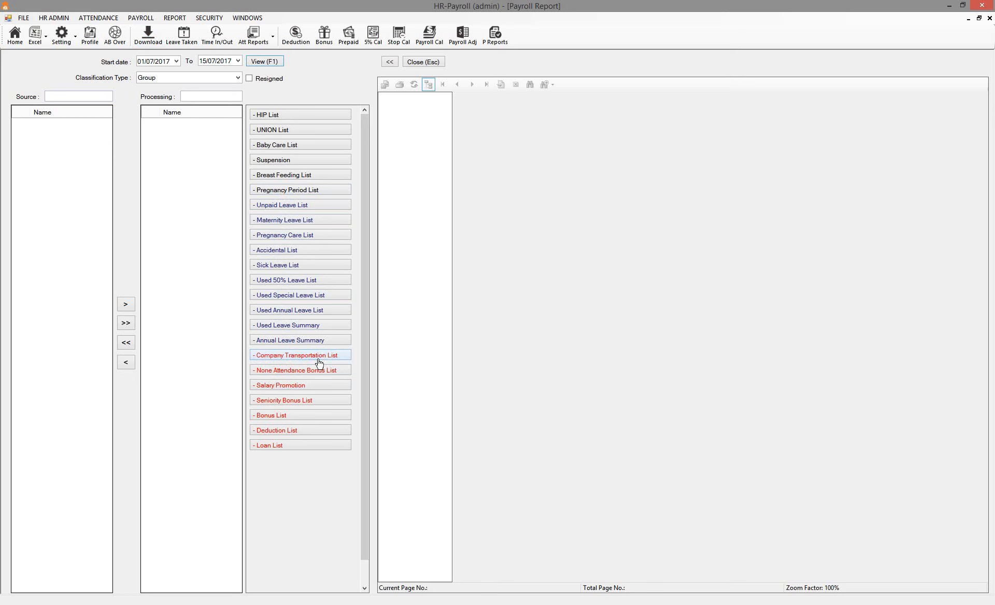
mouse_move(296, 355)
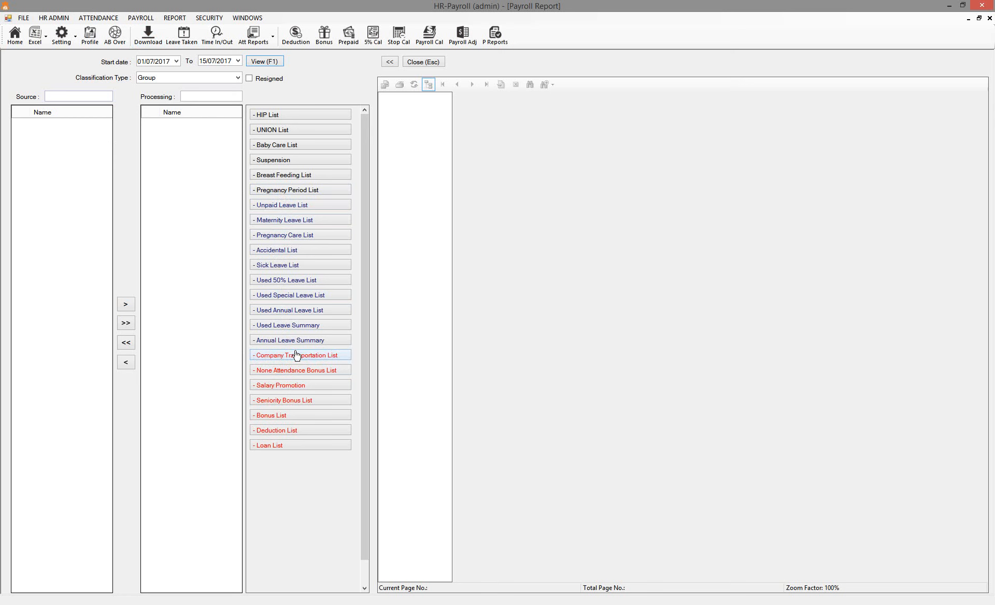
mouse_move(262, 370)
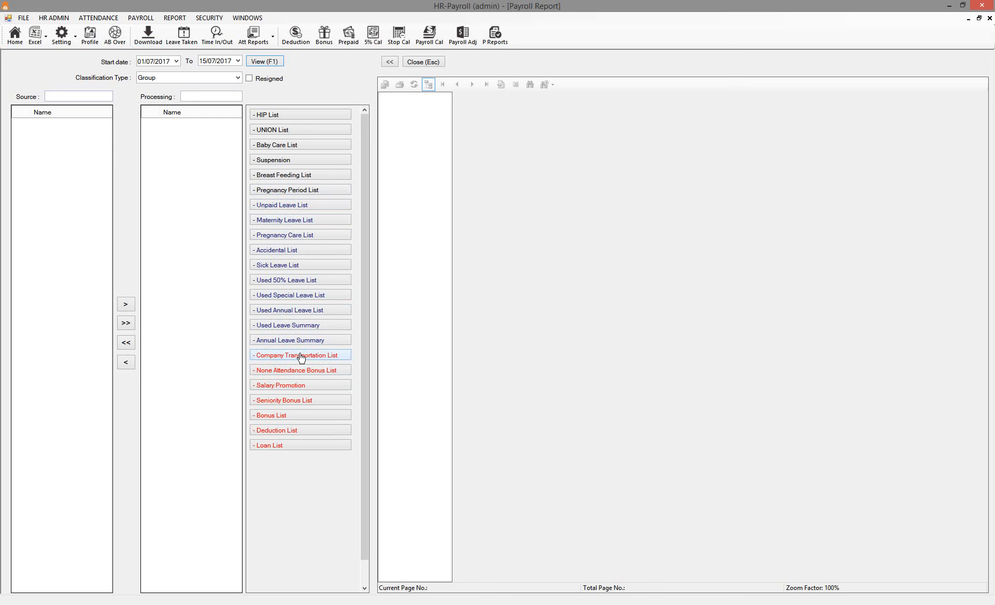
mouse_move(321, 358)
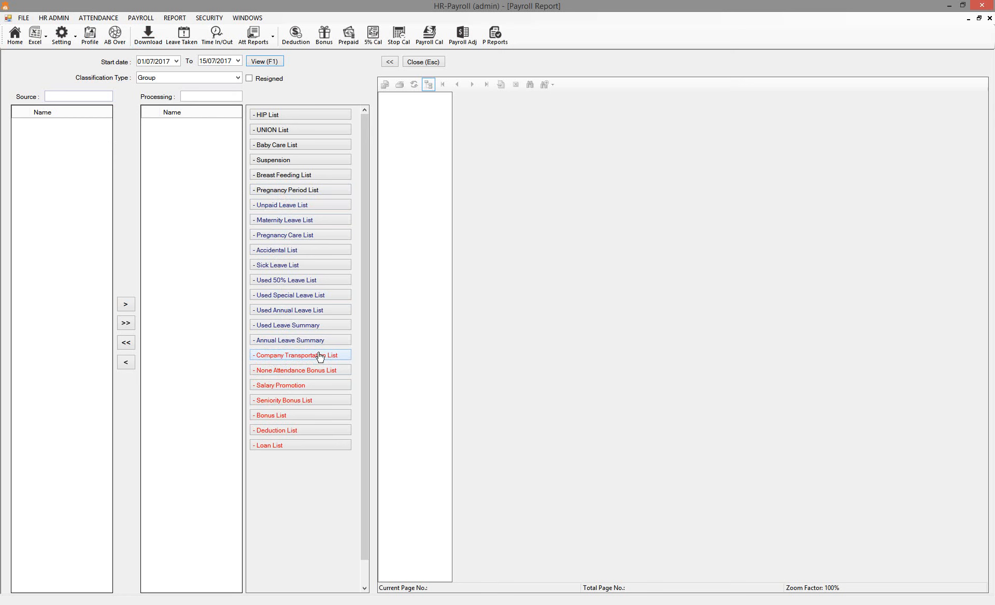
mouse_move(244, 176)
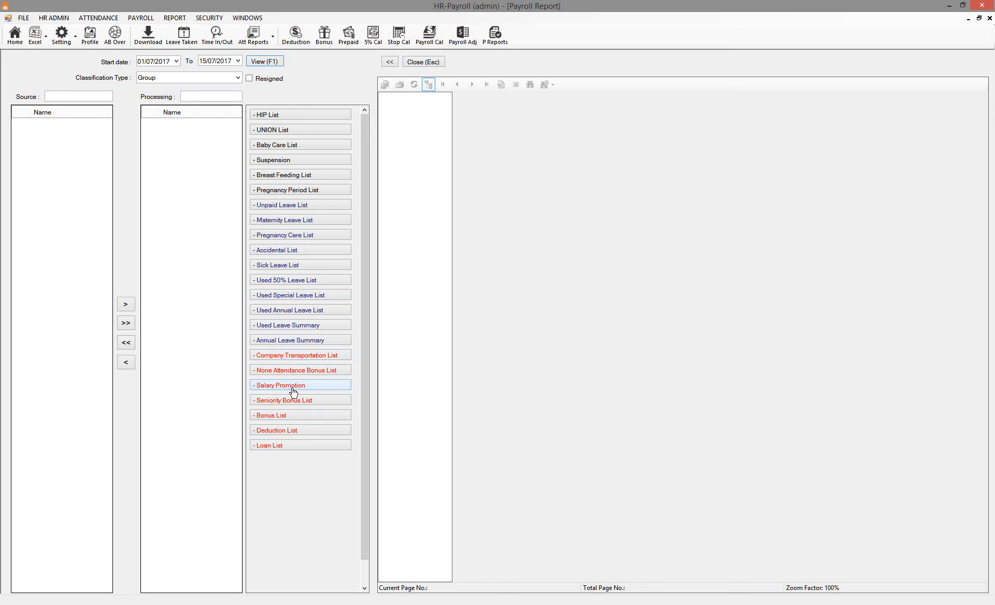
left_click(300, 400)
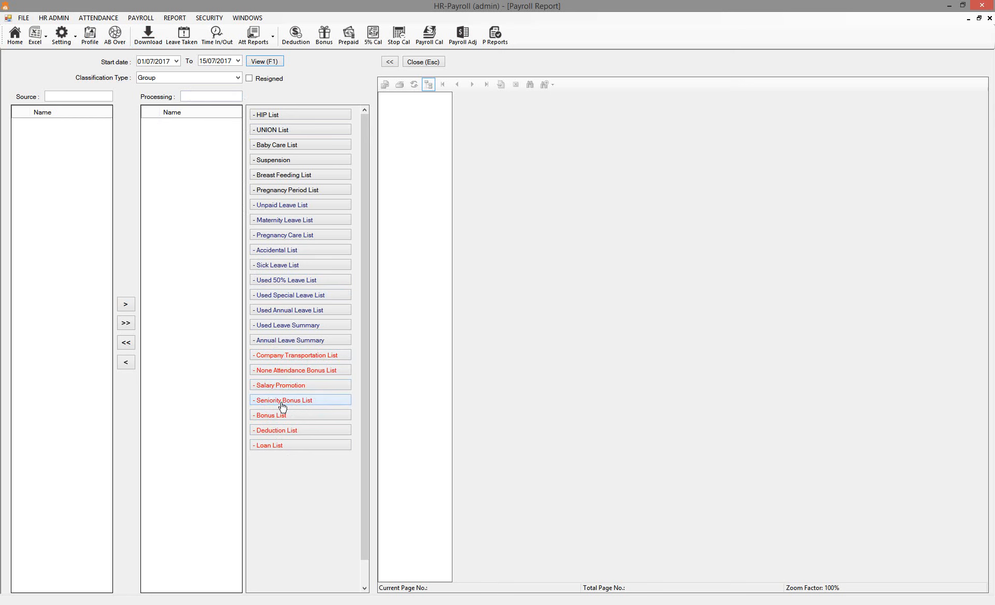
left_click(270, 415)
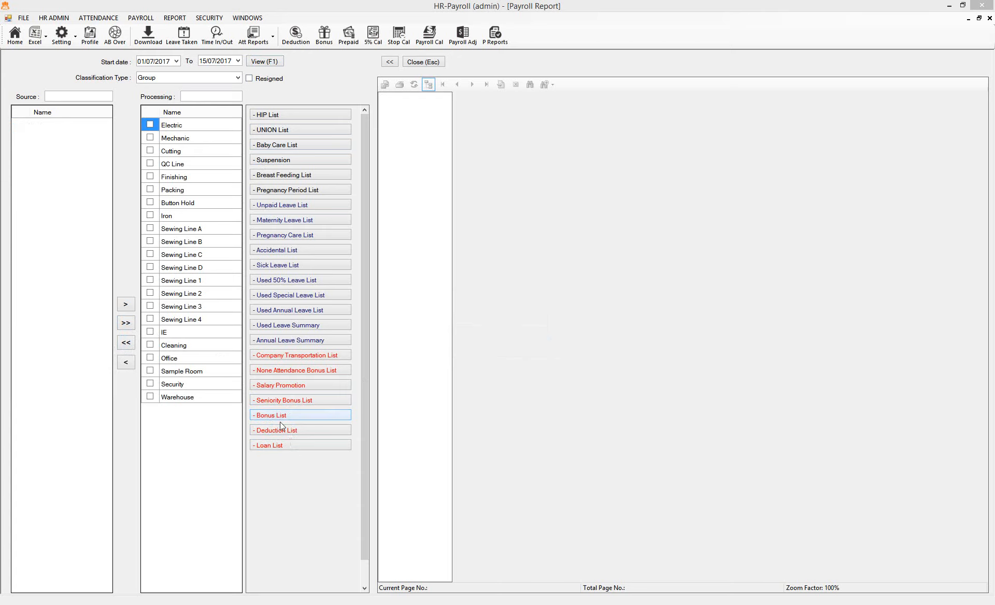
Step: Close the Payroll Report window to return to the home screen
left_click(423, 61)
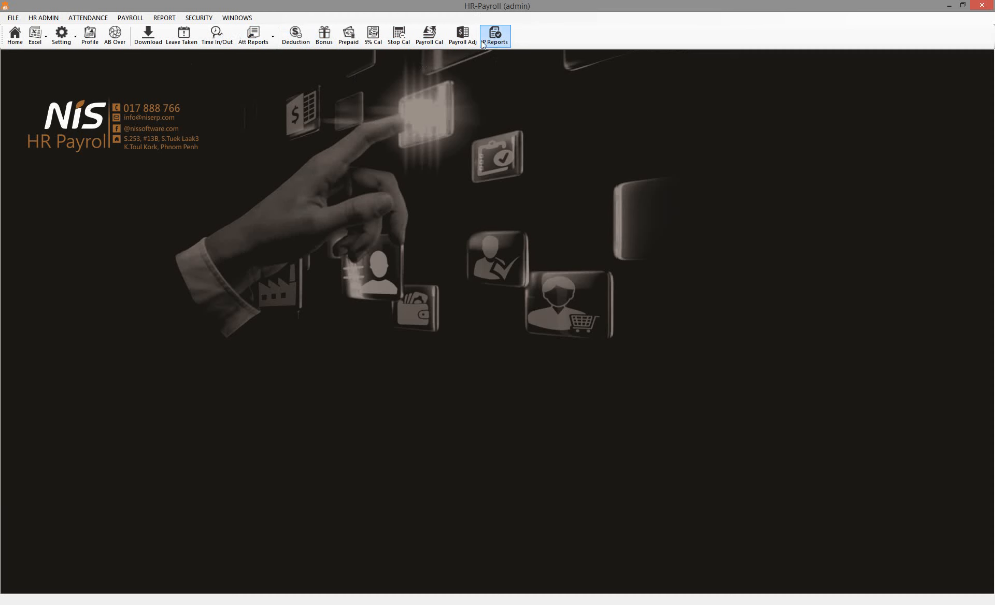
mouse_move(328, 100)
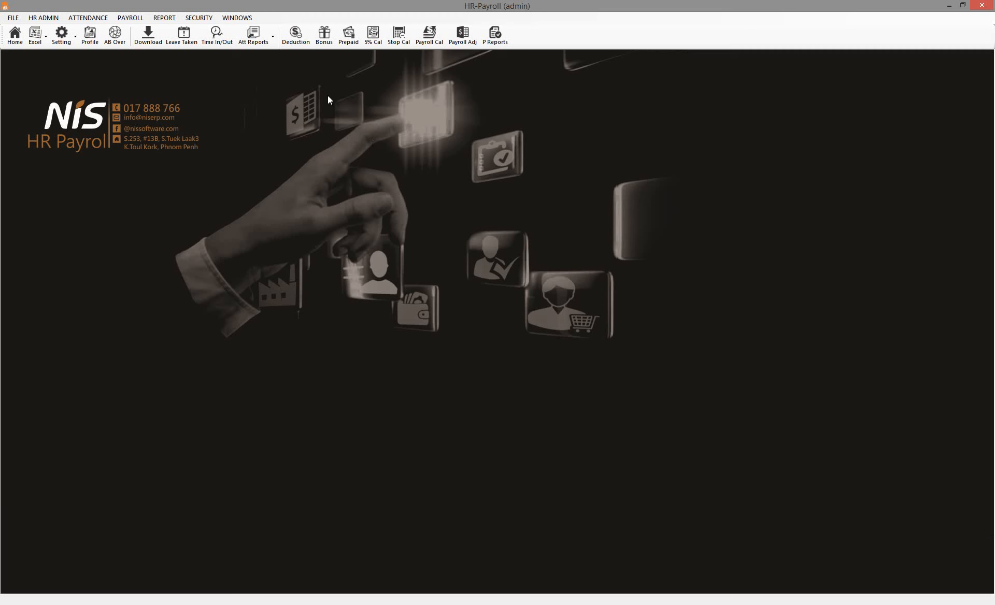
mouse_move(252, 35)
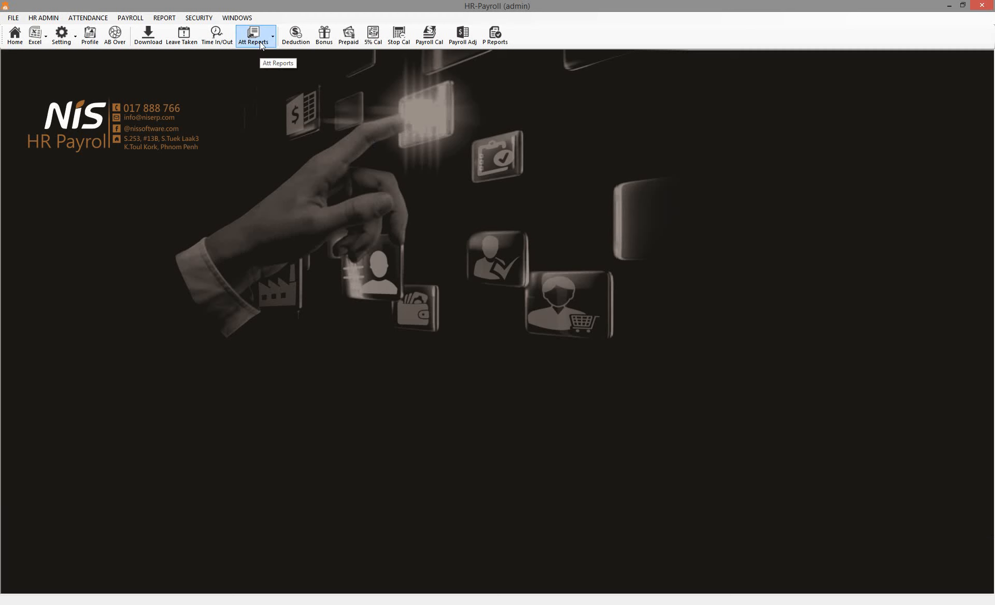
mouse_move(586, 594)
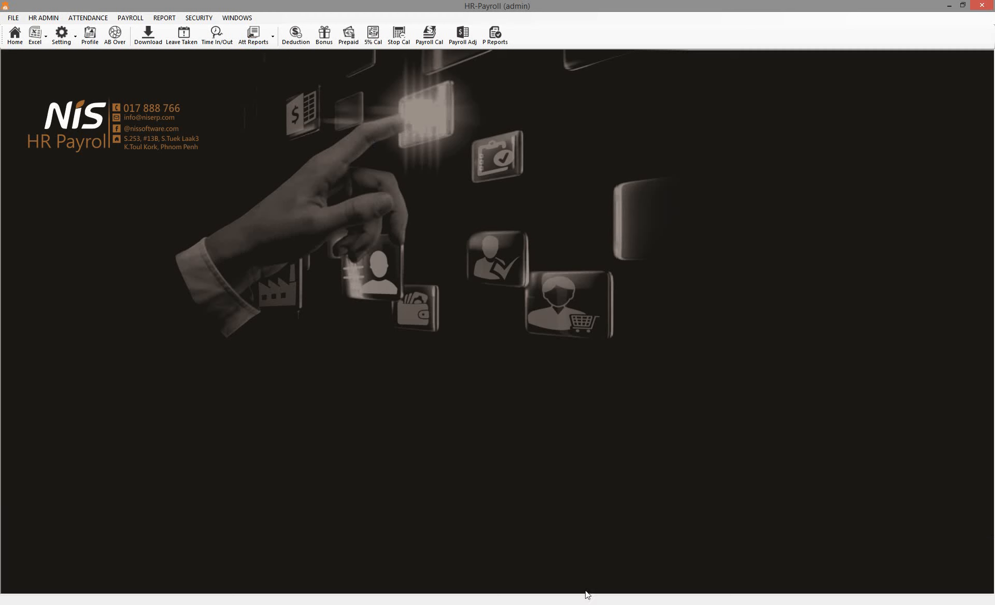